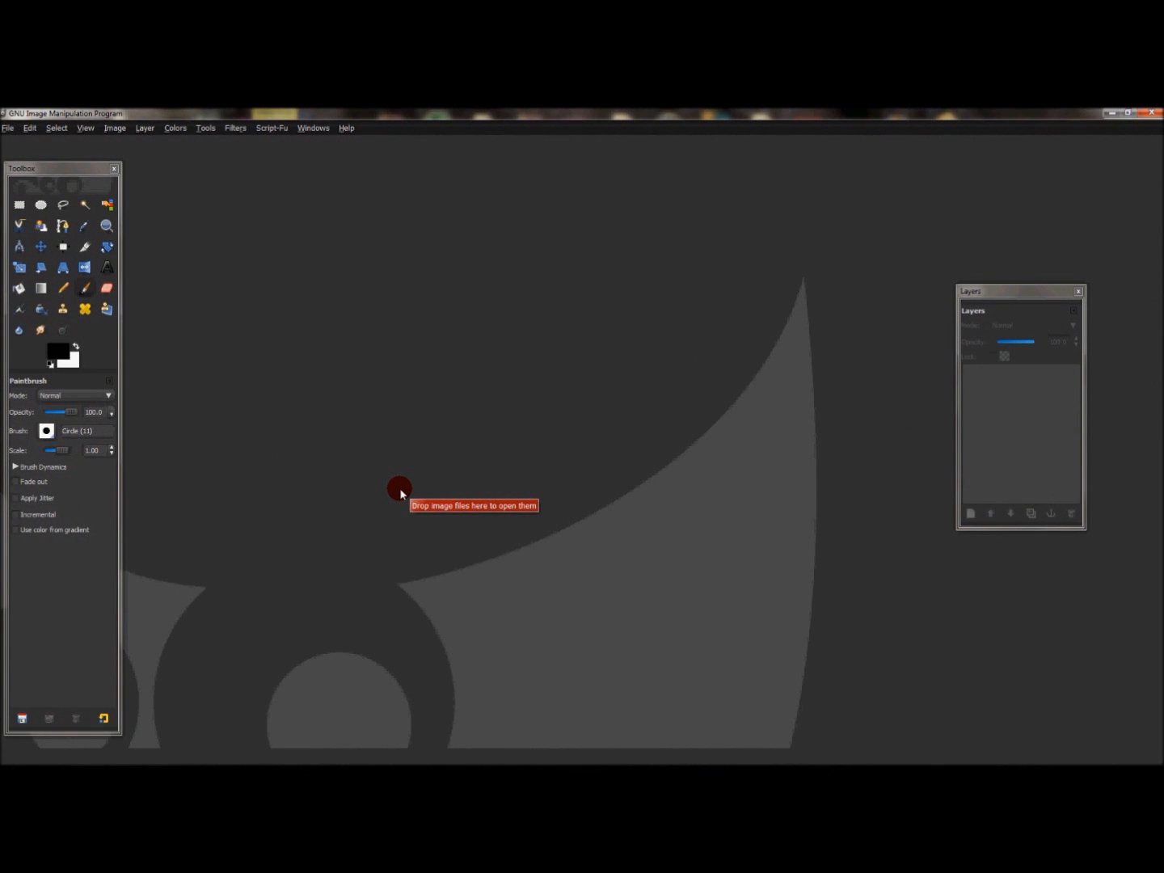
{"action": "mouse_move", "coordinate": [455, 457]}
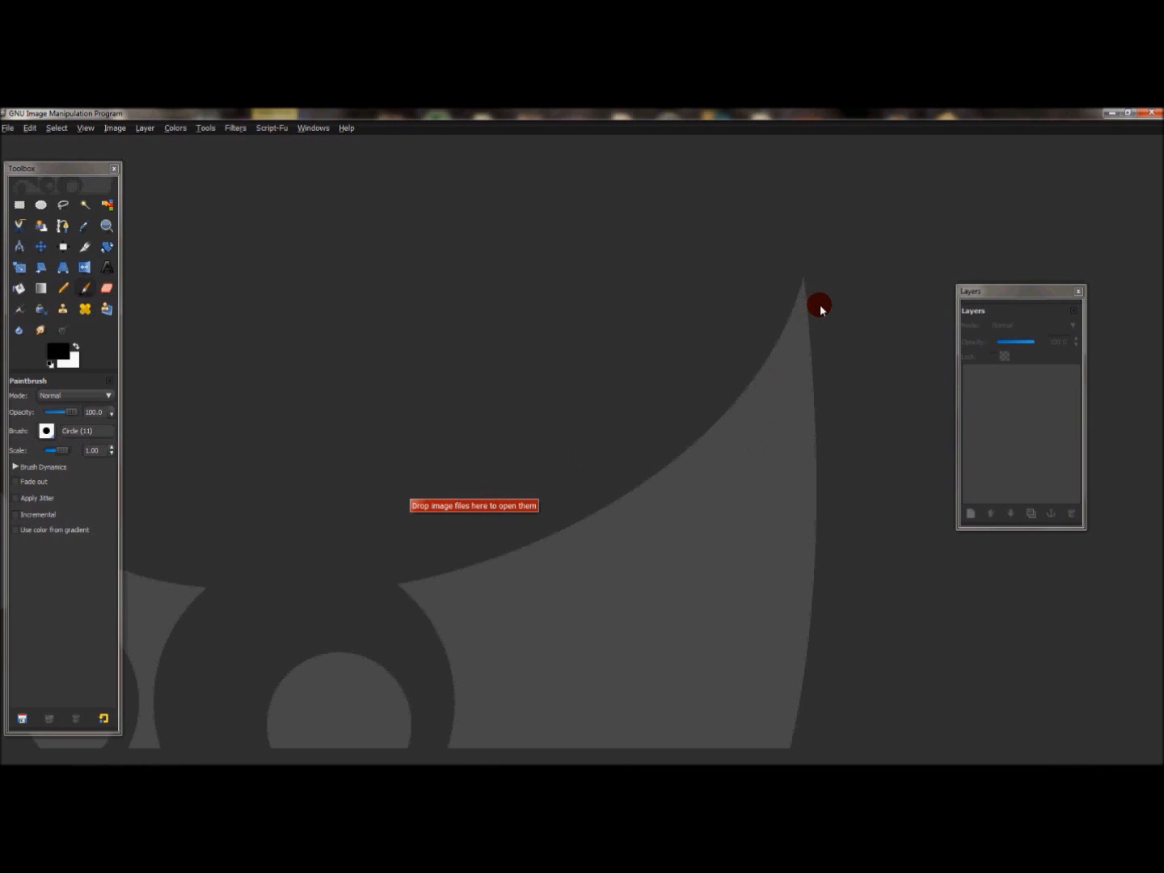
{"action": "mouse_move", "coordinate": [817, 290]}
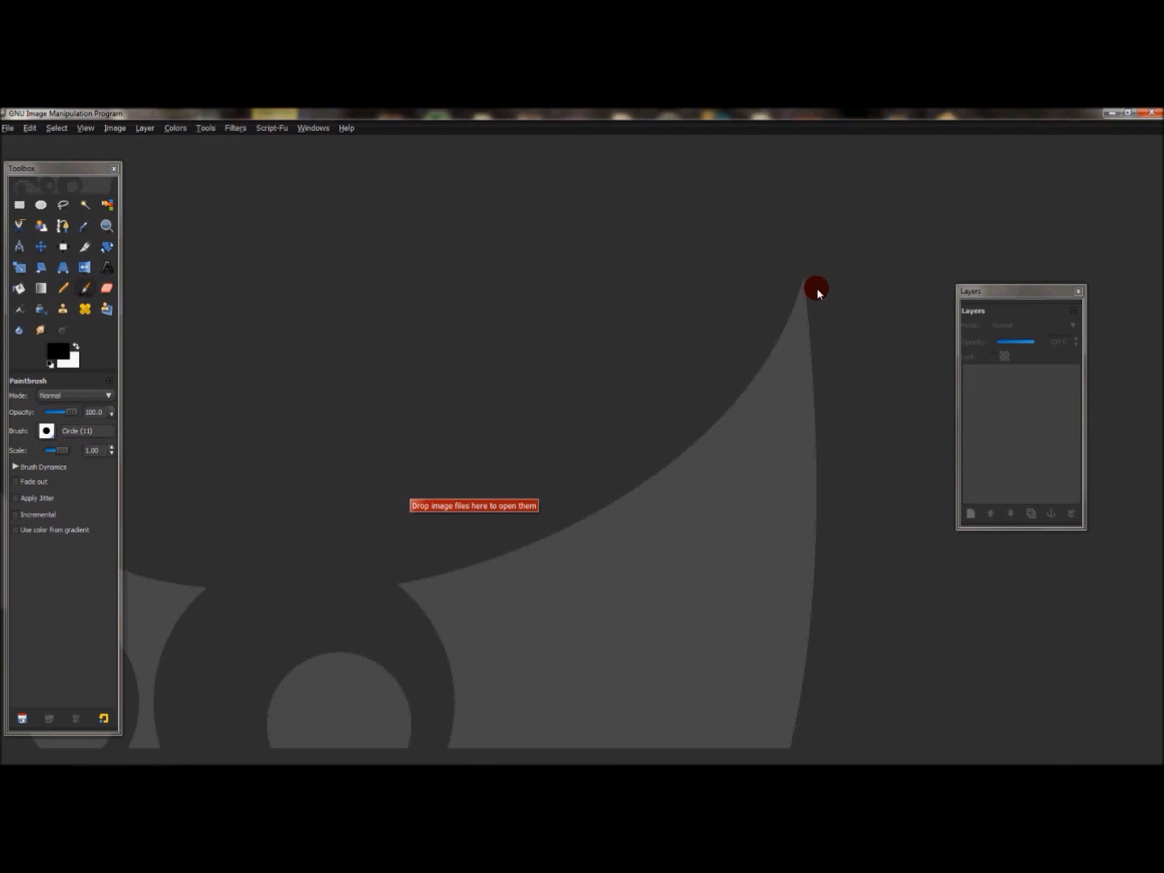
{"action": "mouse_move", "coordinate": [808, 409]}
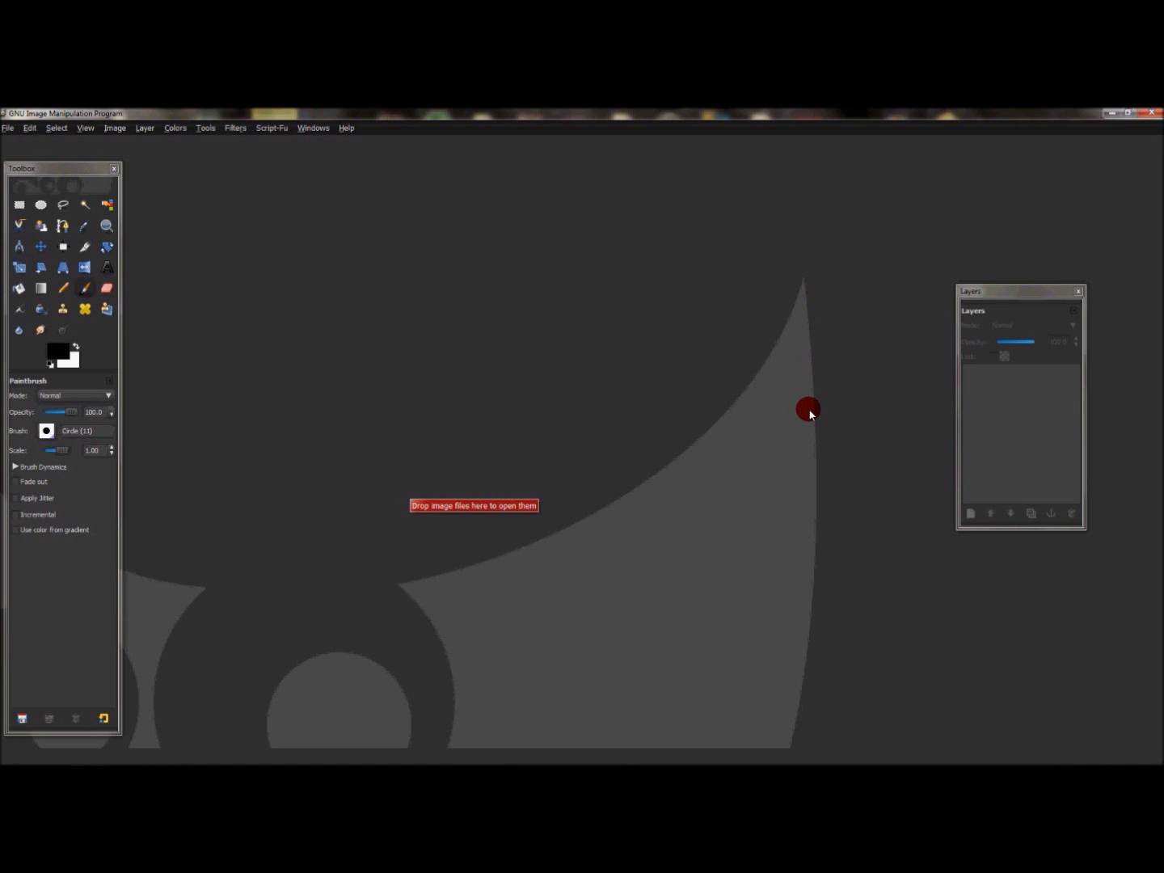
{"action": "mouse_move", "coordinate": [772, 449]}
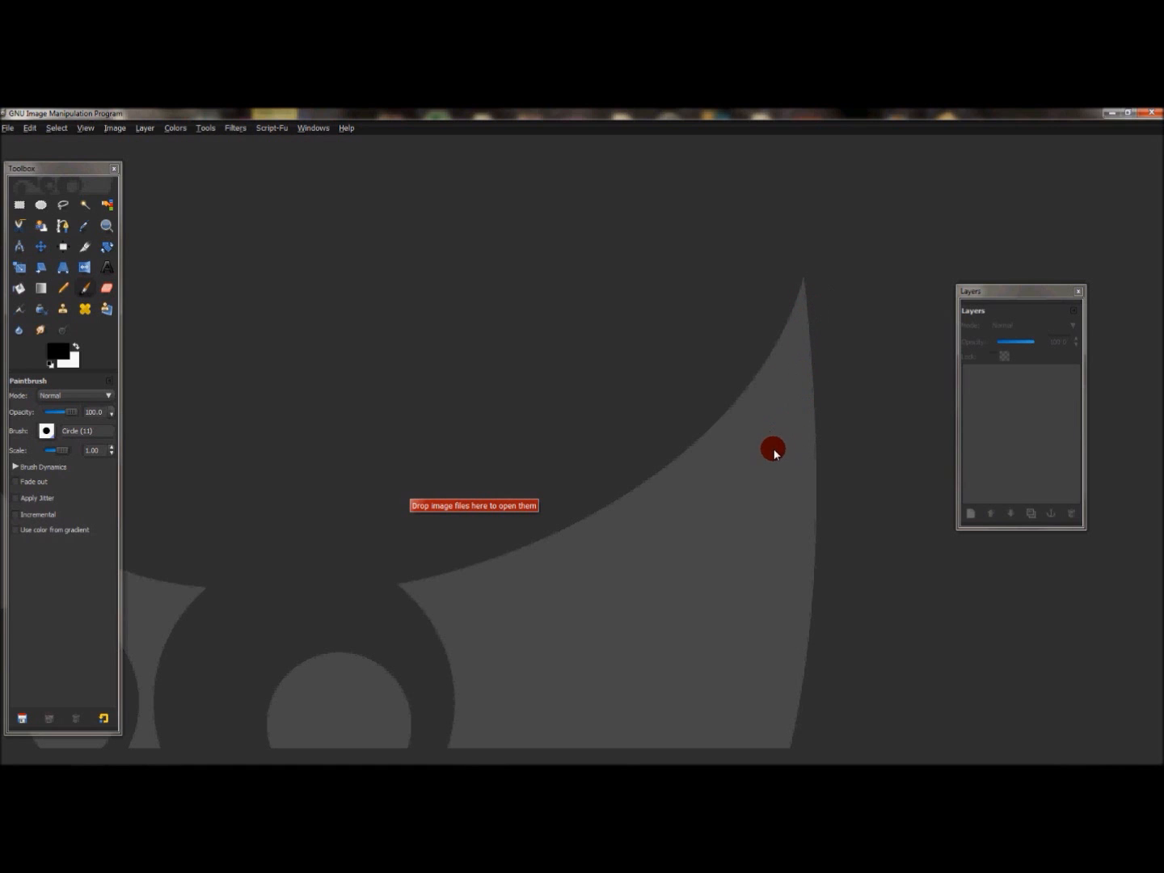
{"action": "mouse_move", "coordinate": [878, 426]}
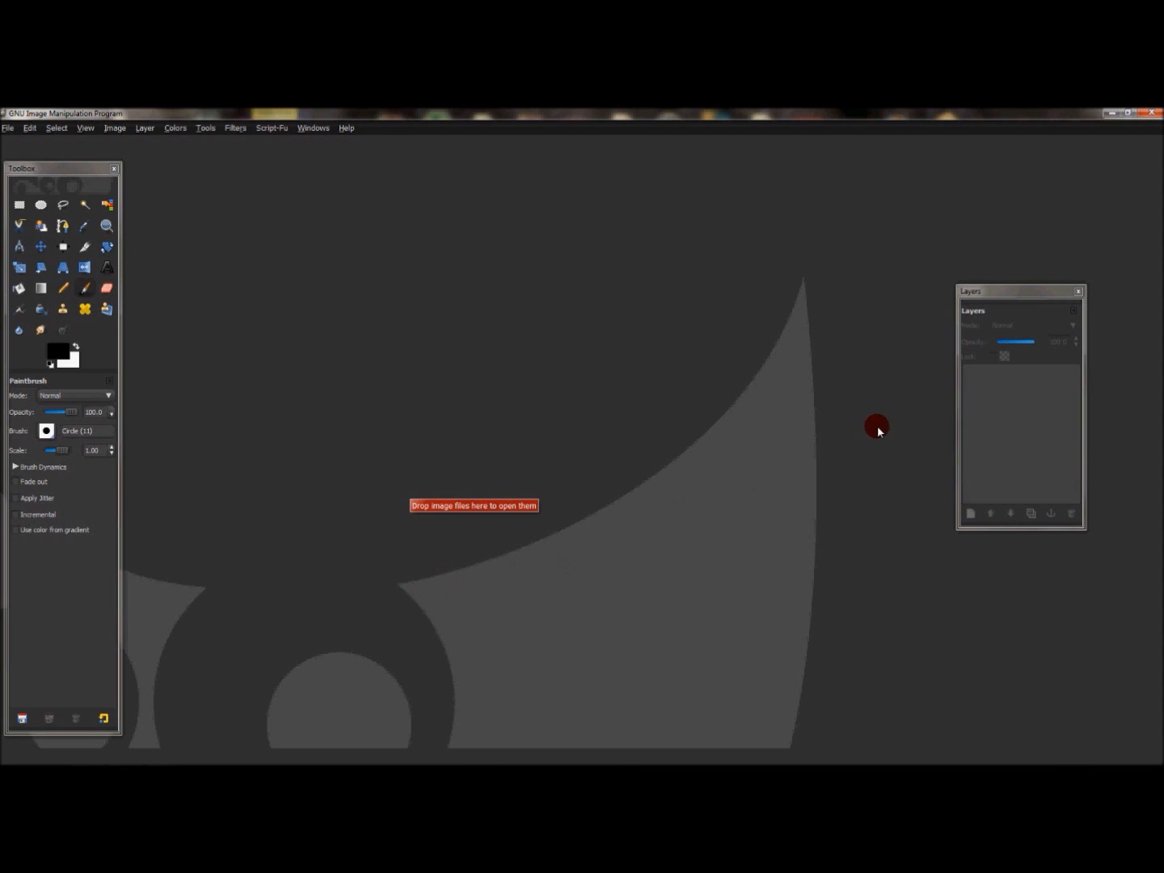
{"action": "mouse_move", "coordinate": [845, 264]}
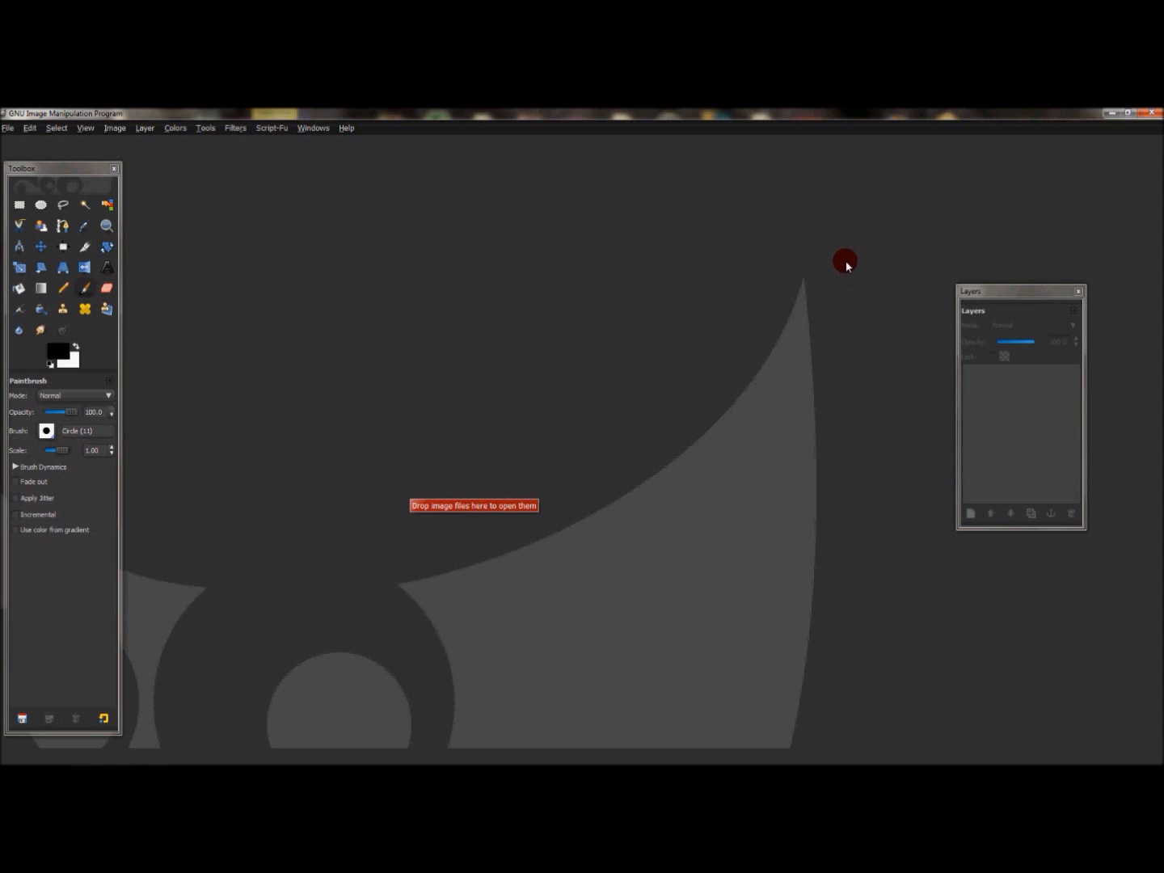
{"action": "mouse_move", "coordinate": [703, 390]}
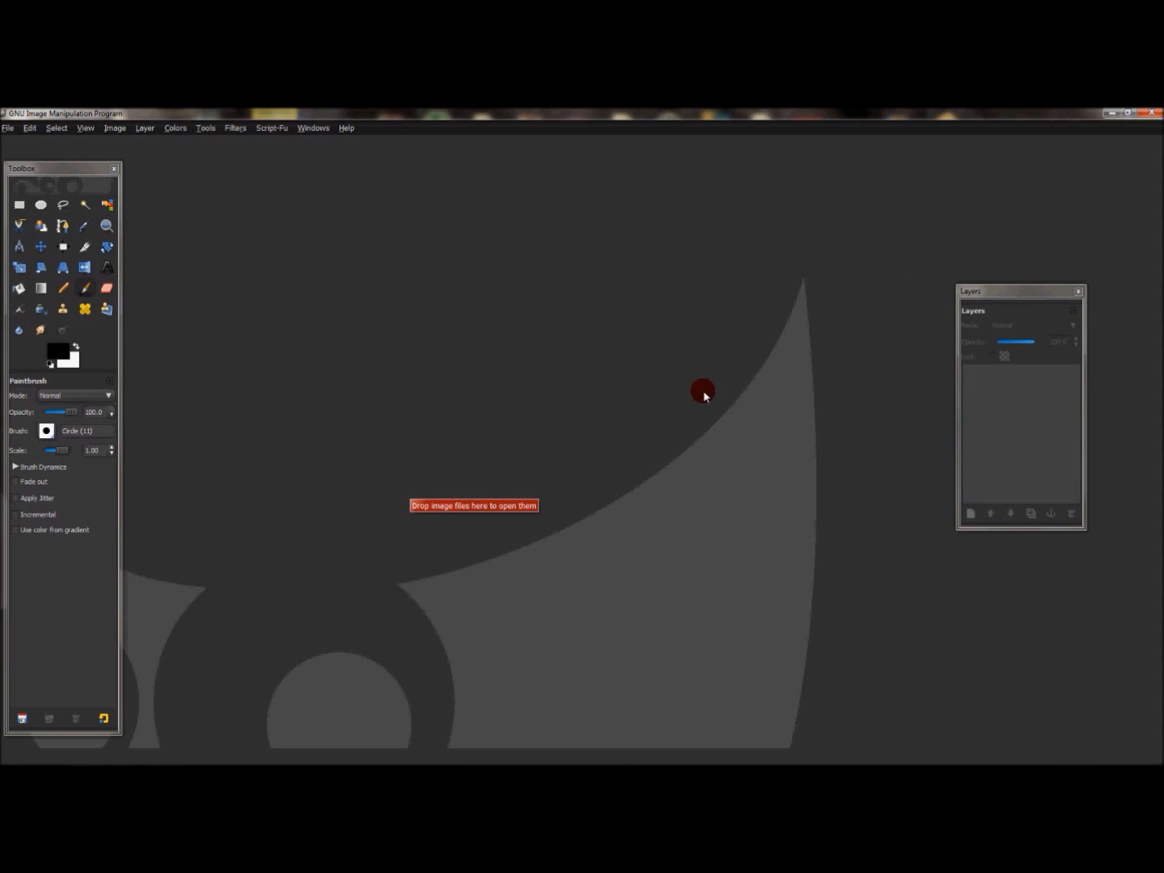
{"action": "mouse_move", "coordinate": [622, 558]}
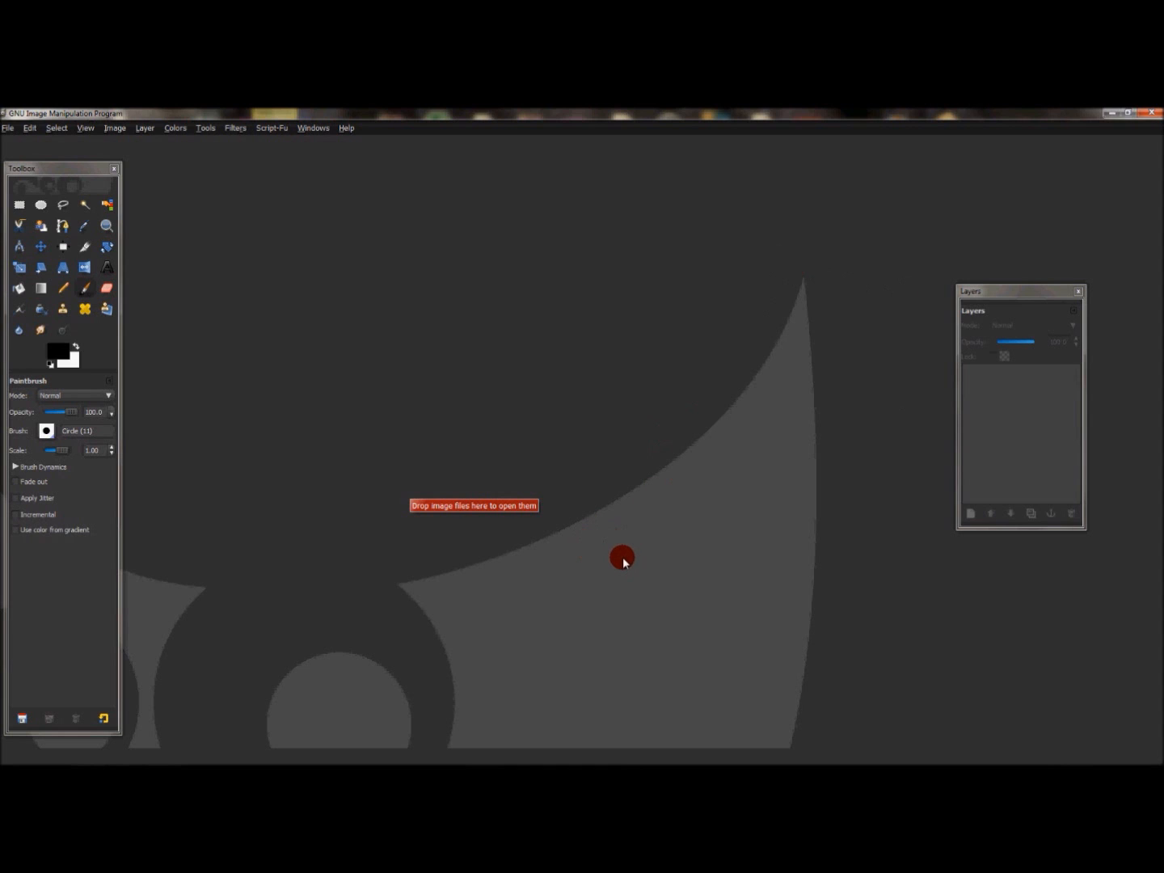
{"action": "mouse_move", "coordinate": [561, 594]}
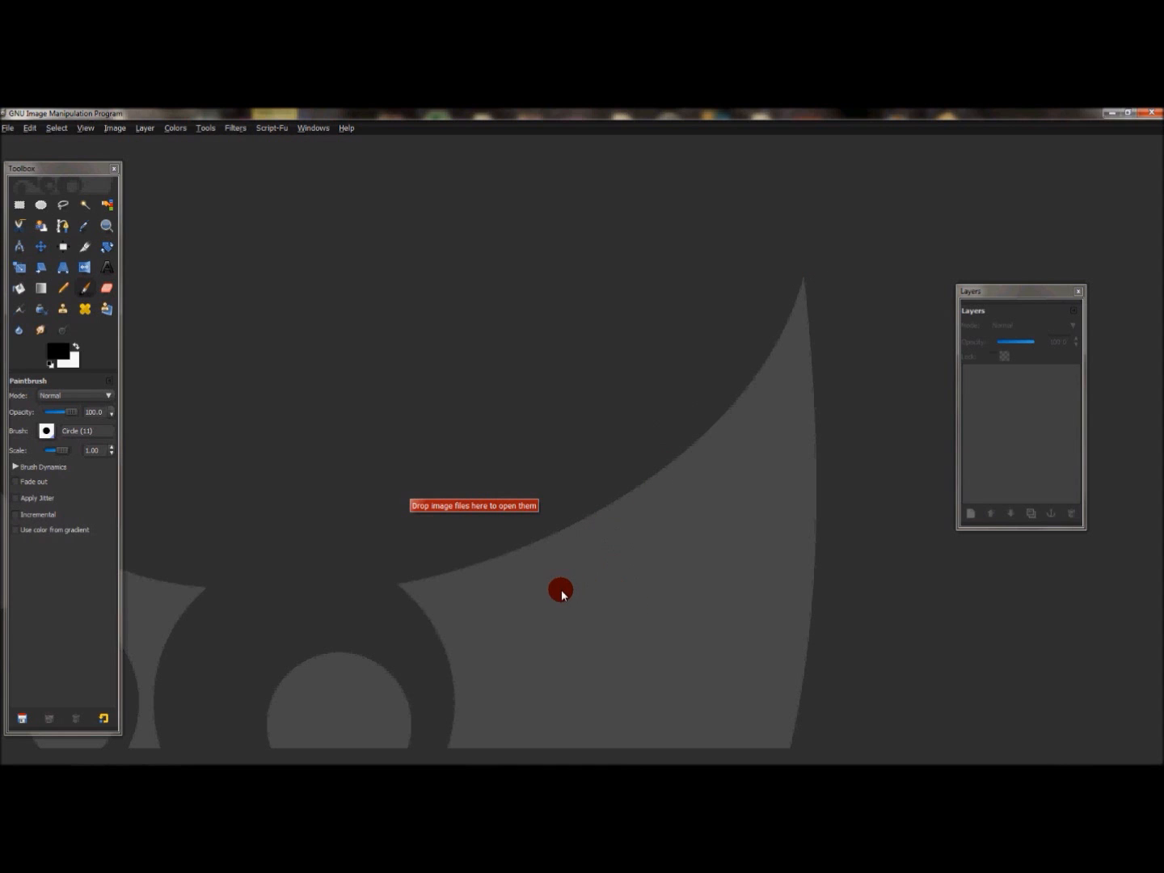
{"action": "mouse_move", "coordinate": [423, 584]}
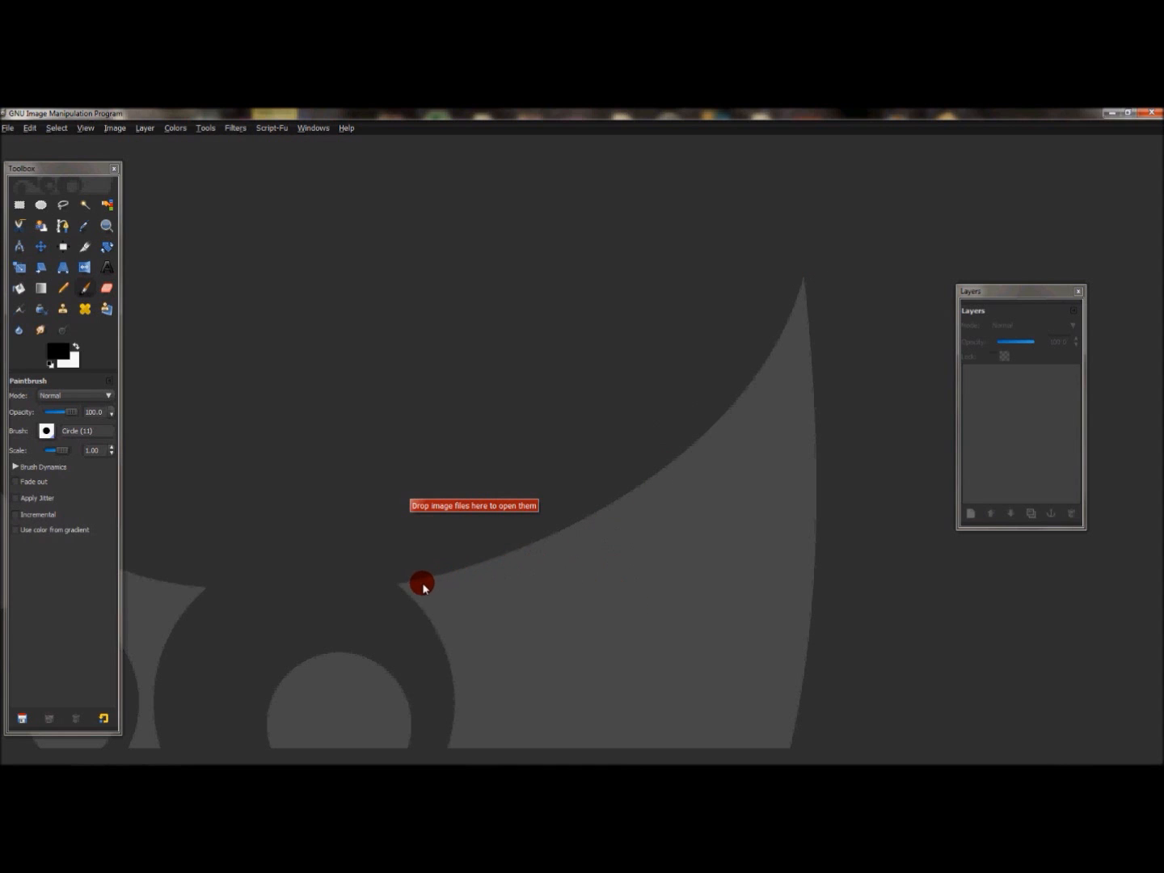
{"action": "mouse_move", "coordinate": [406, 585]}
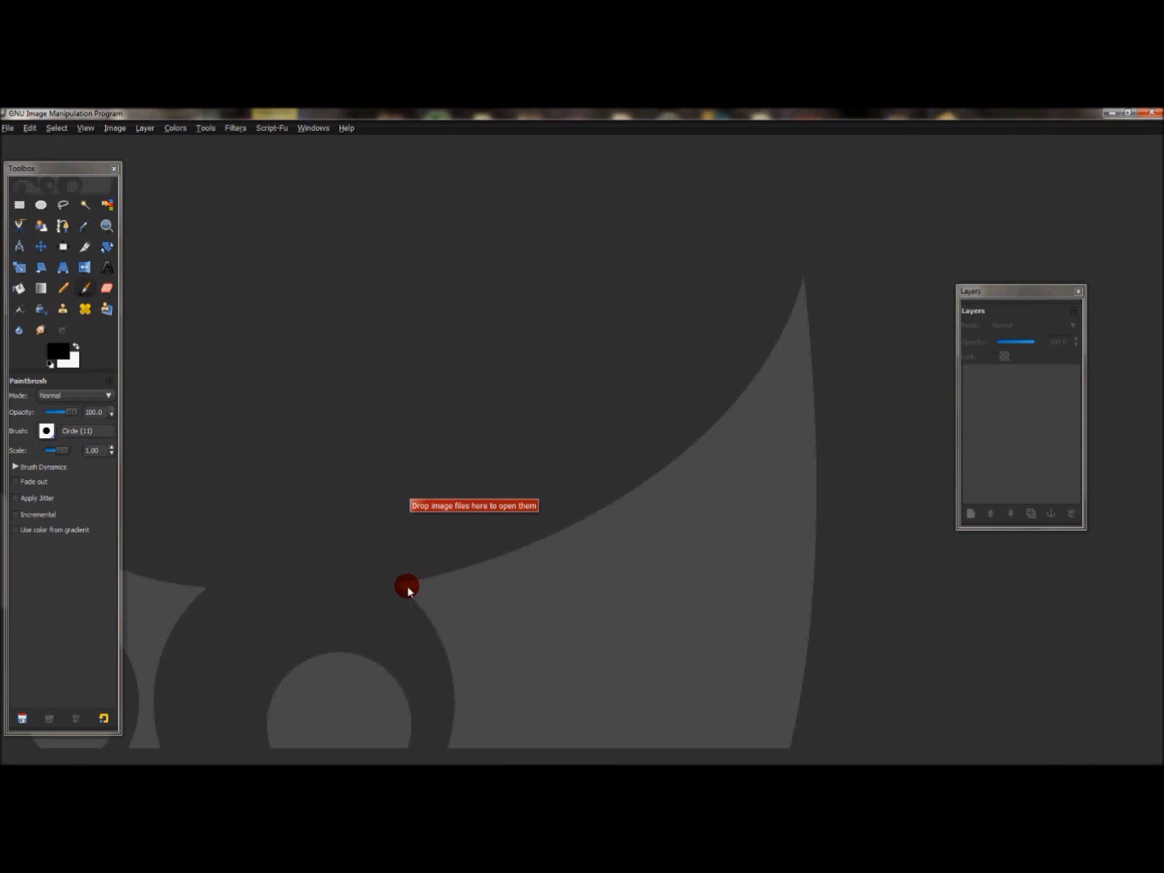
{"action": "mouse_move", "coordinate": [807, 309]}
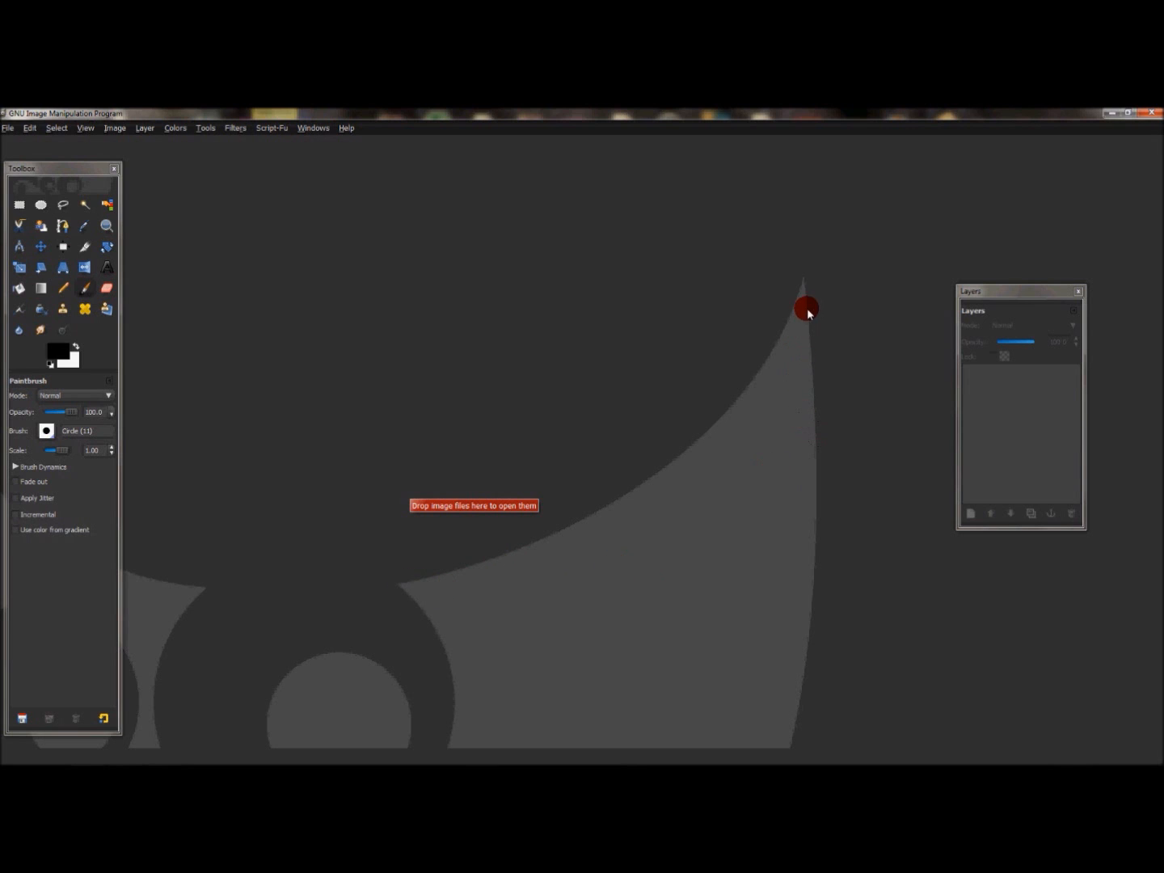
{"action": "mouse_move", "coordinate": [826, 253]}
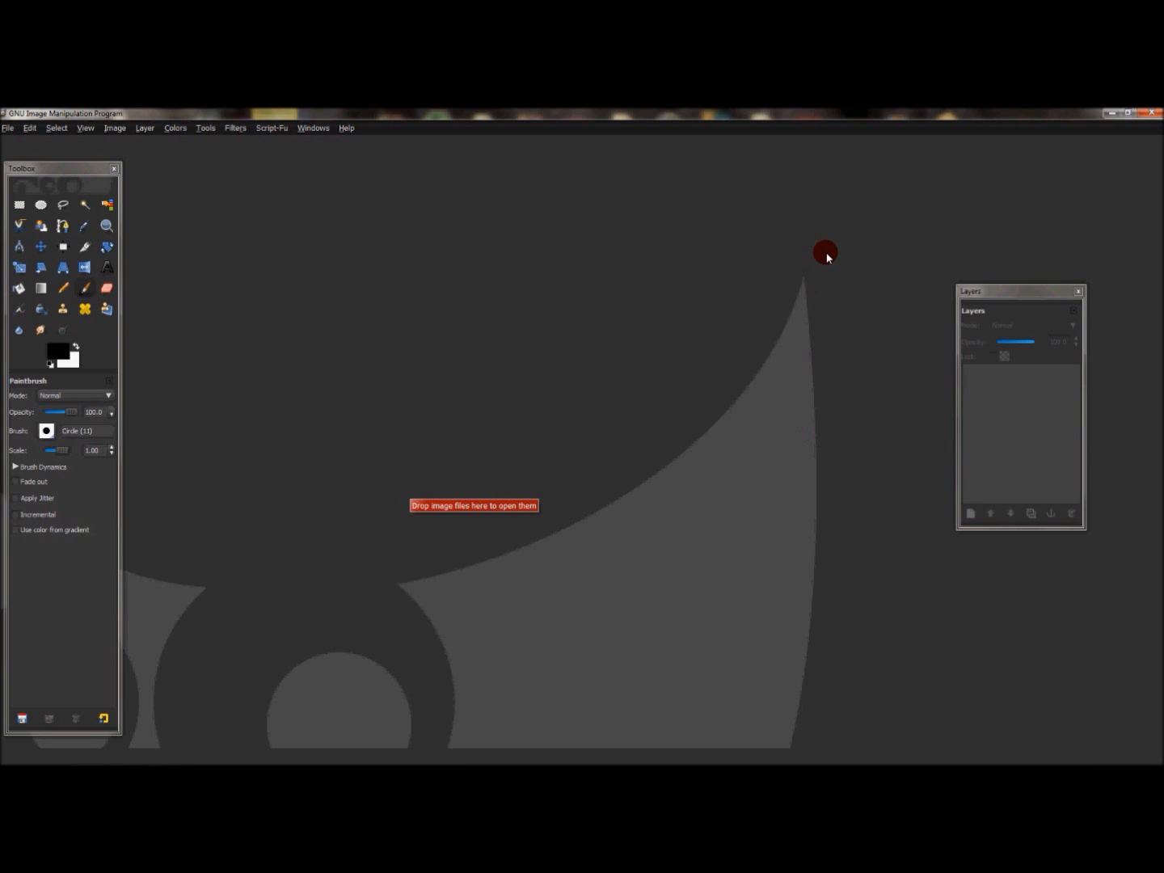
{"action": "mouse_move", "coordinate": [756, 248]}
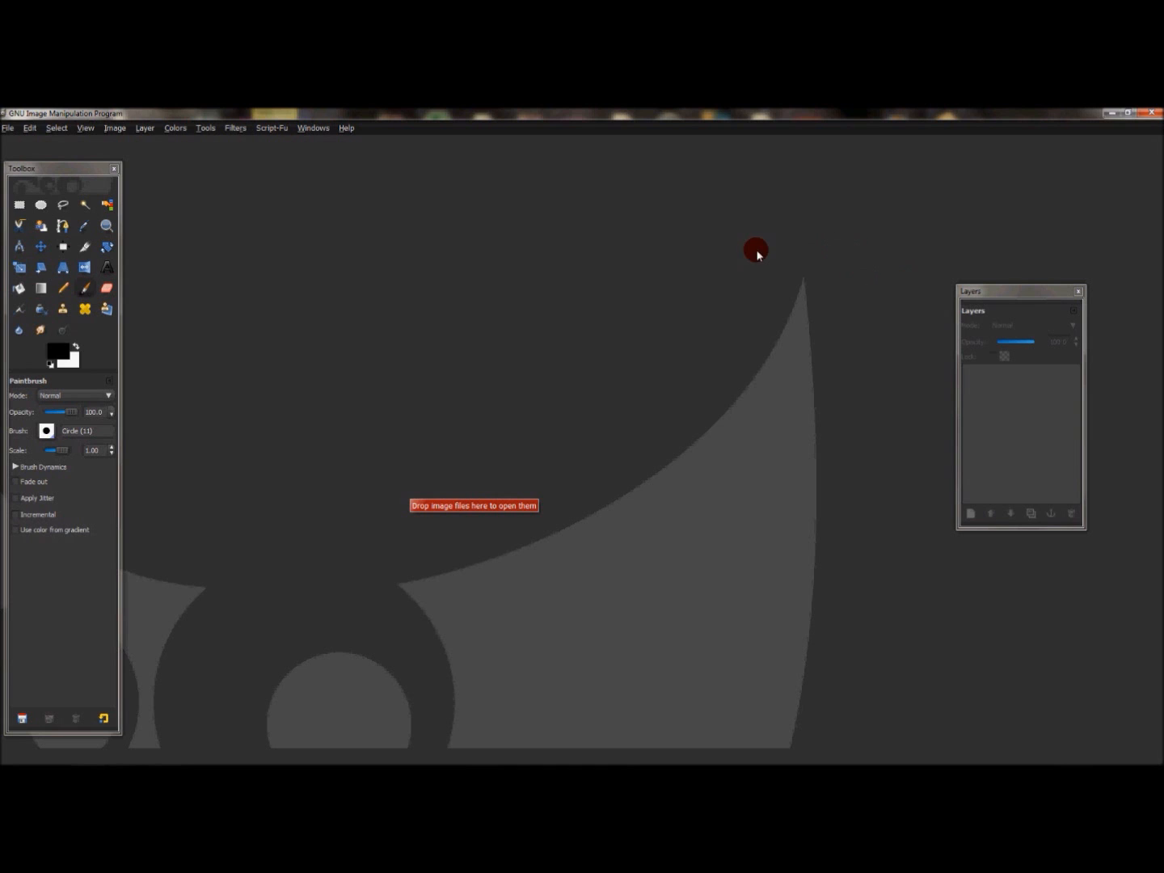
{"action": "mouse_move", "coordinate": [251, 257]}
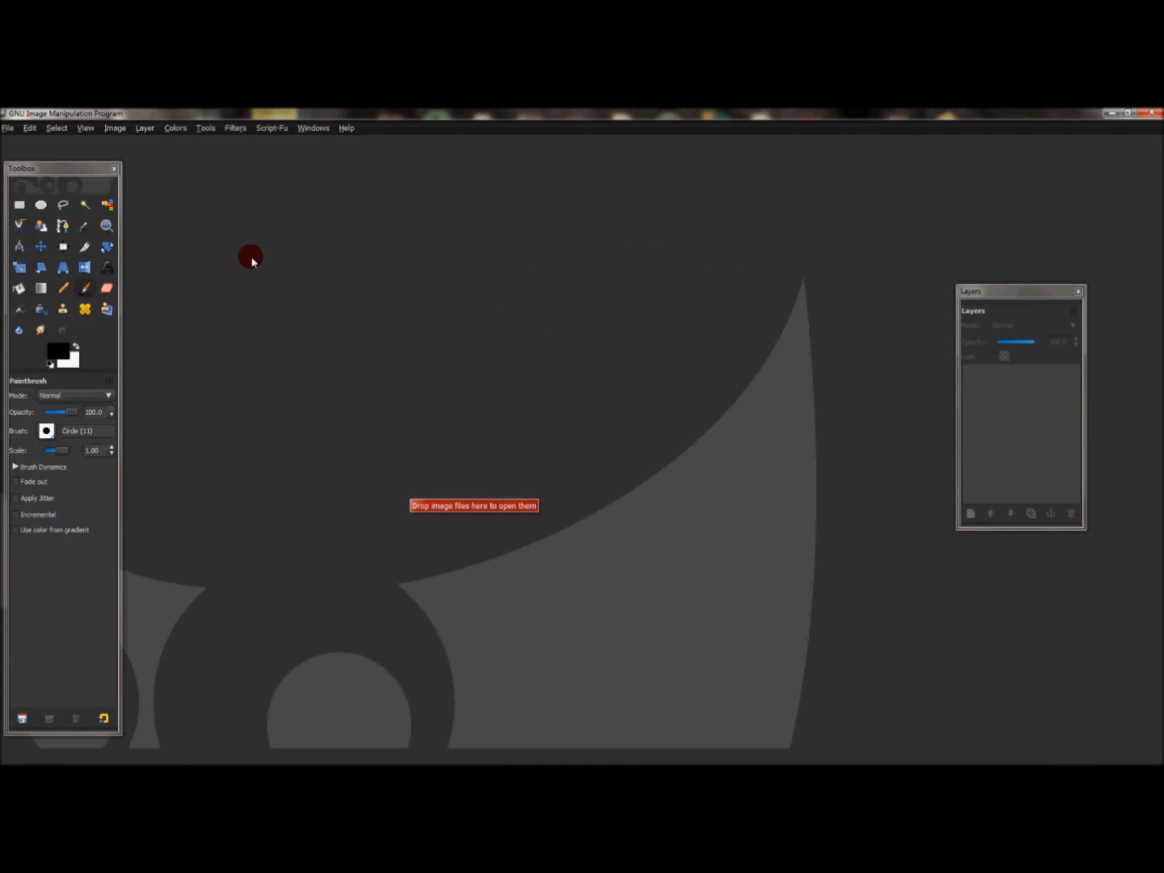
Create a new landscape US-Letter image, 11 × 8.5 inches at 300 ppi
{"action": "left_click", "coordinate": [8, 128]}
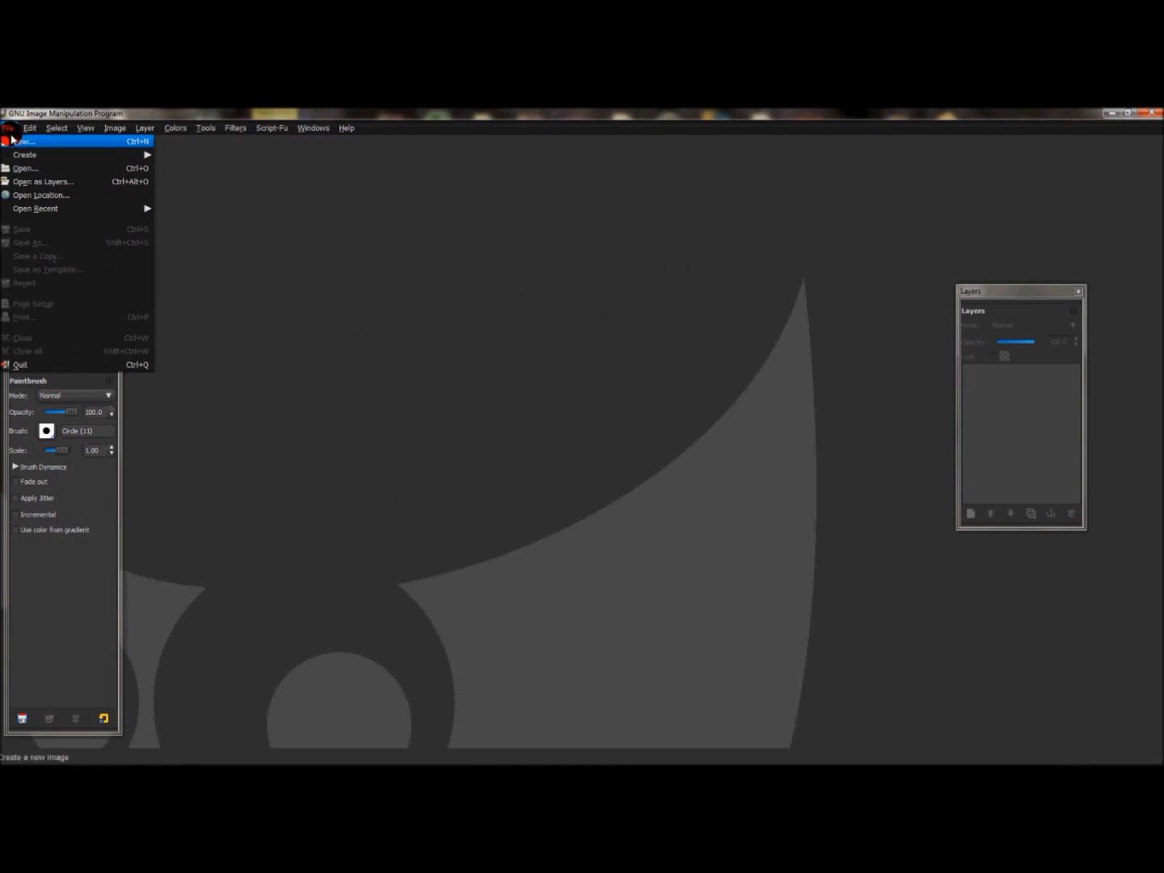
{"action": "left_click", "coordinate": [23, 141]}
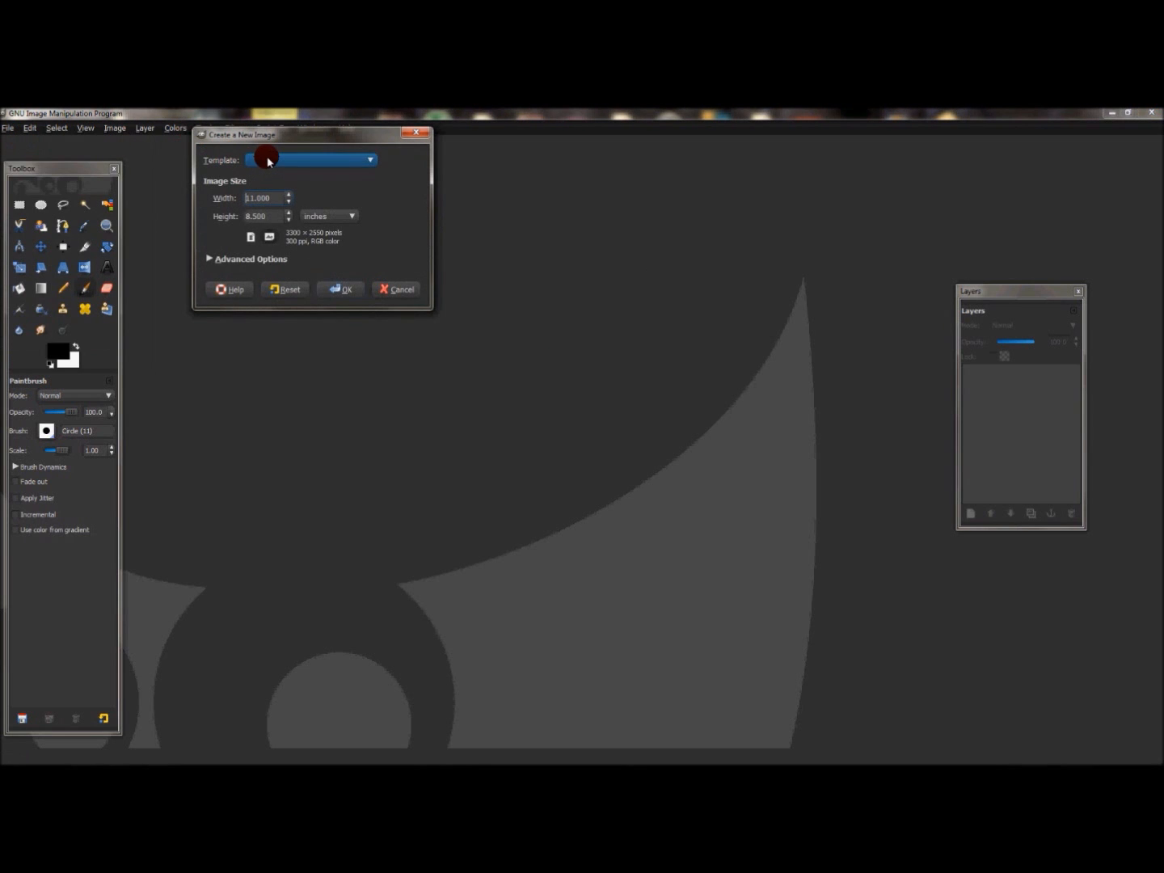
{"action": "left_click", "coordinate": [369, 159]}
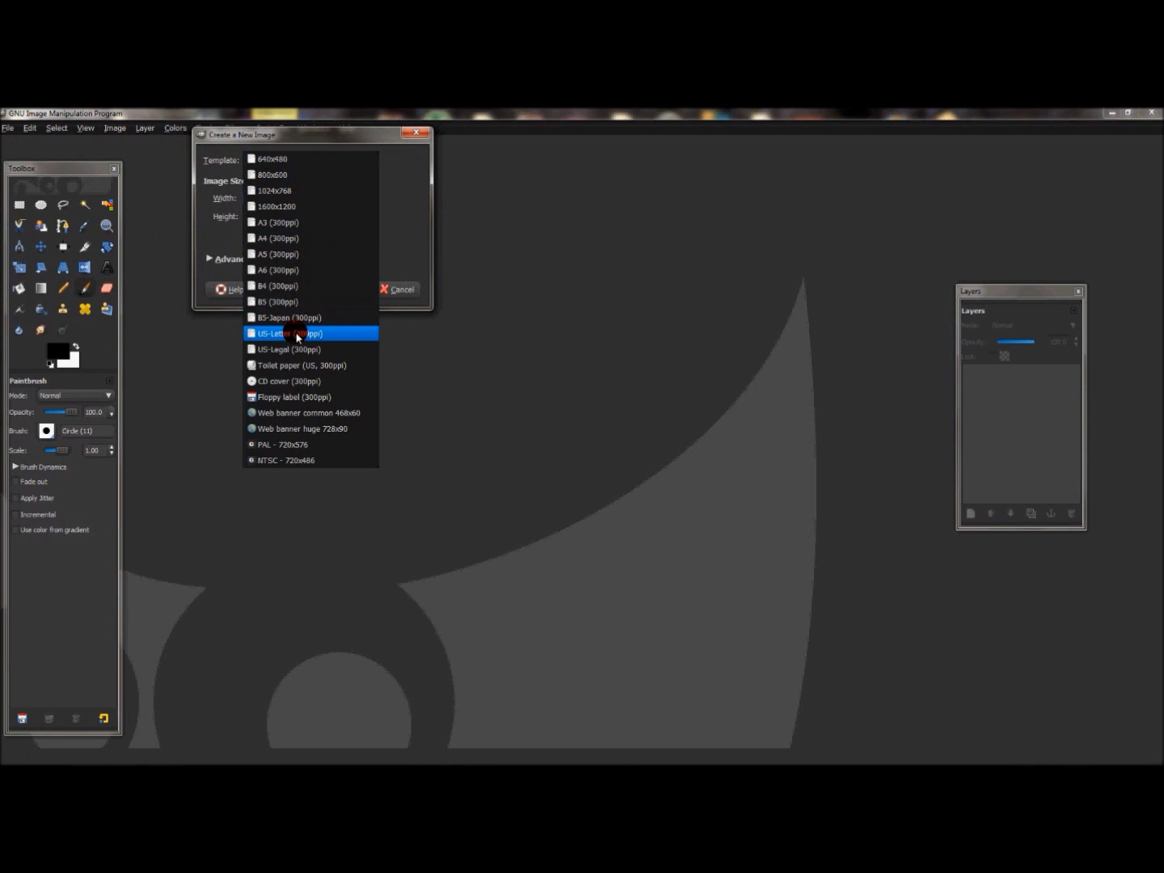
{"action": "left_click", "coordinate": [289, 333]}
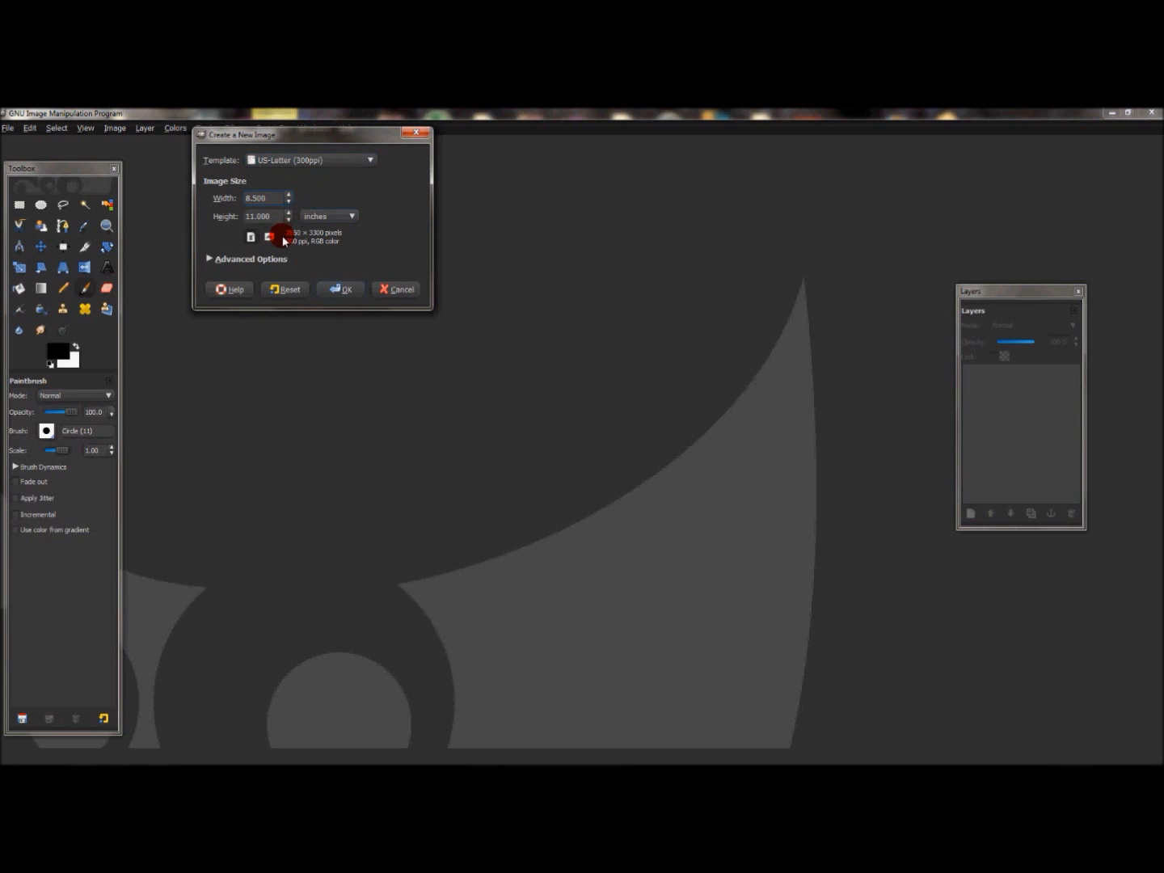
{"action": "mouse_move", "coordinate": [273, 237]}
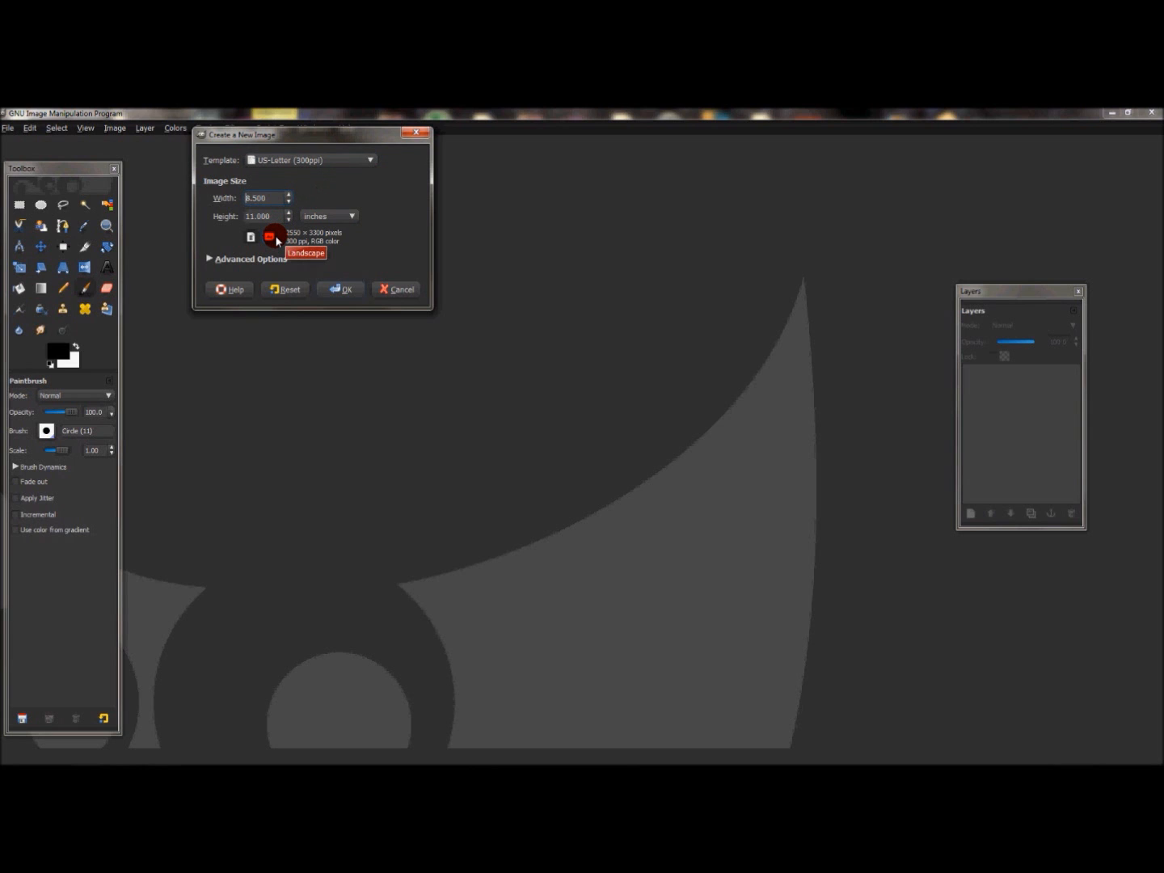
{"action": "left_click", "coordinate": [270, 236]}
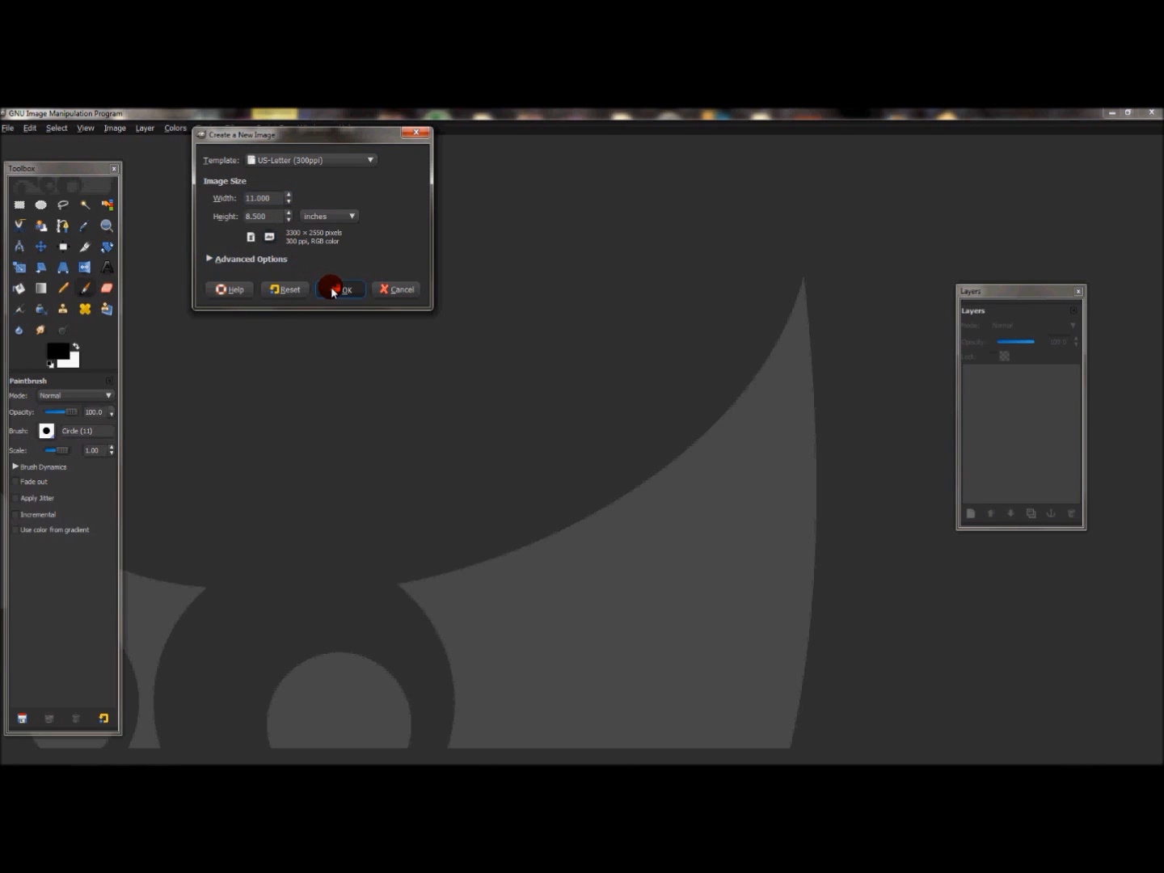
{"action": "left_click", "coordinate": [340, 289]}
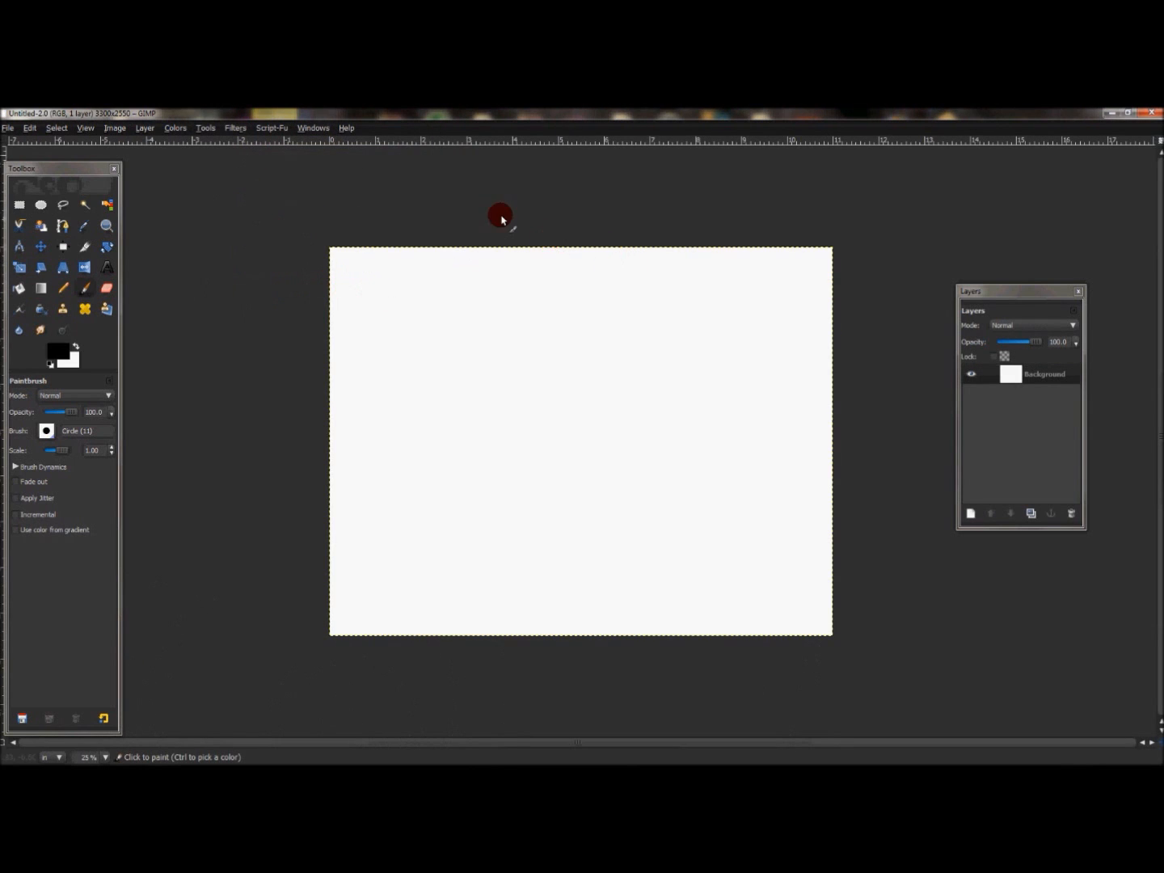
{"action": "mouse_move", "coordinate": [260, 154]}
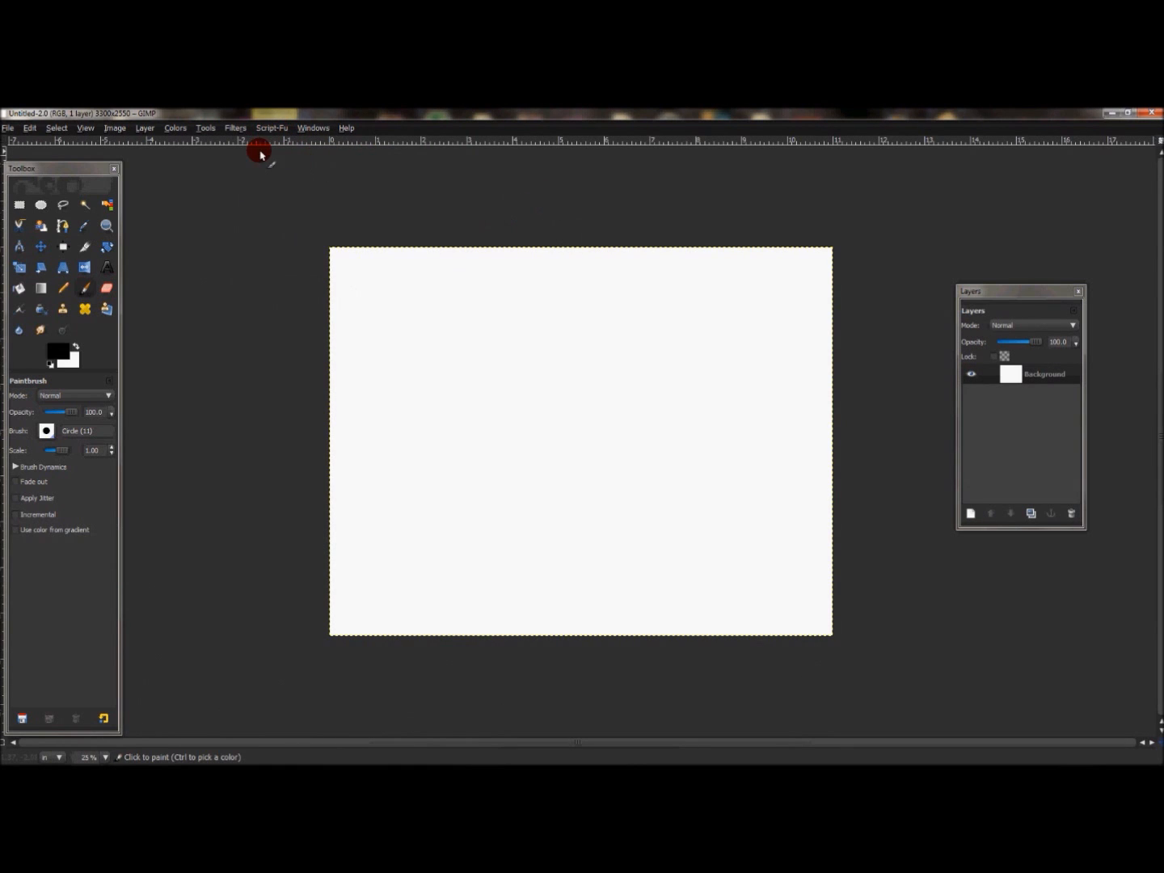
Render Solid Noise with detail 5 and size 6.4 × 4.8 across the canvas
{"action": "left_click", "coordinate": [236, 128]}
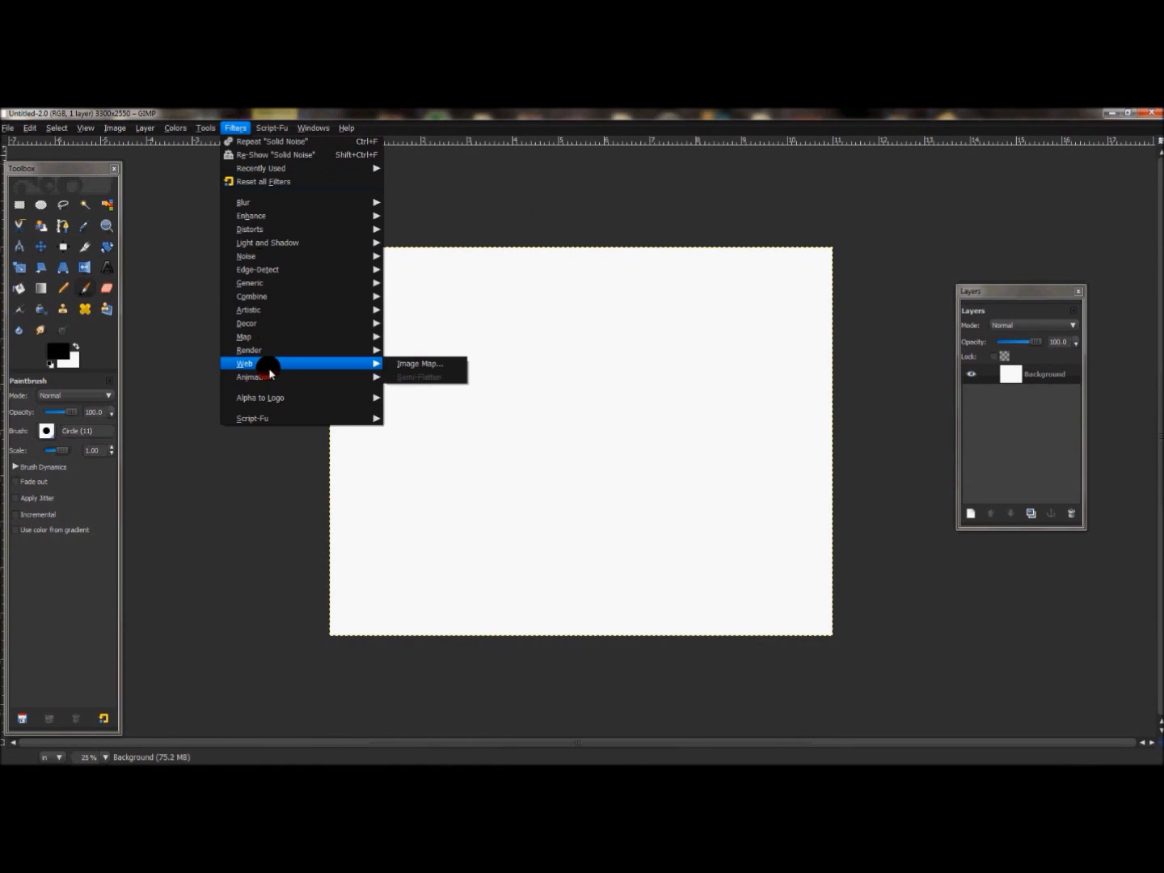
{"action": "mouse_move", "coordinate": [249, 350]}
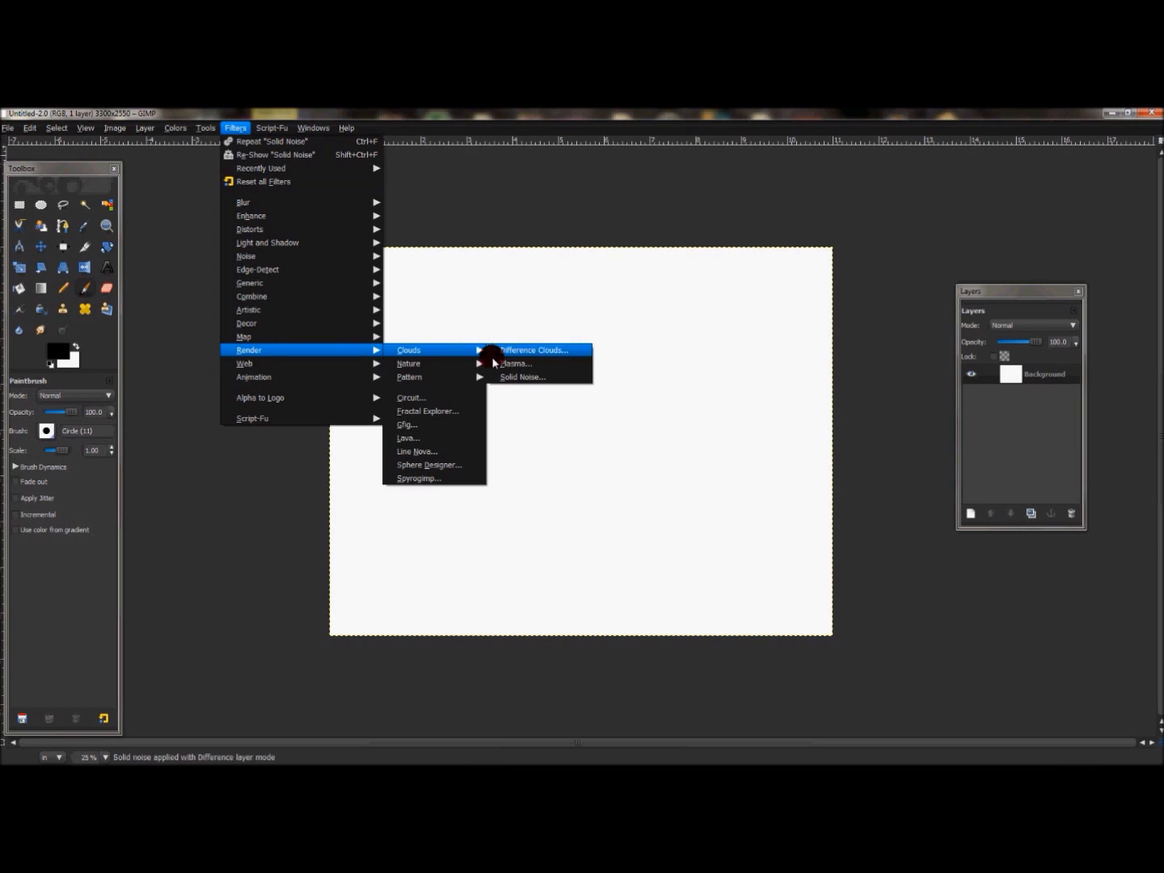
{"action": "left_click", "coordinate": [522, 377]}
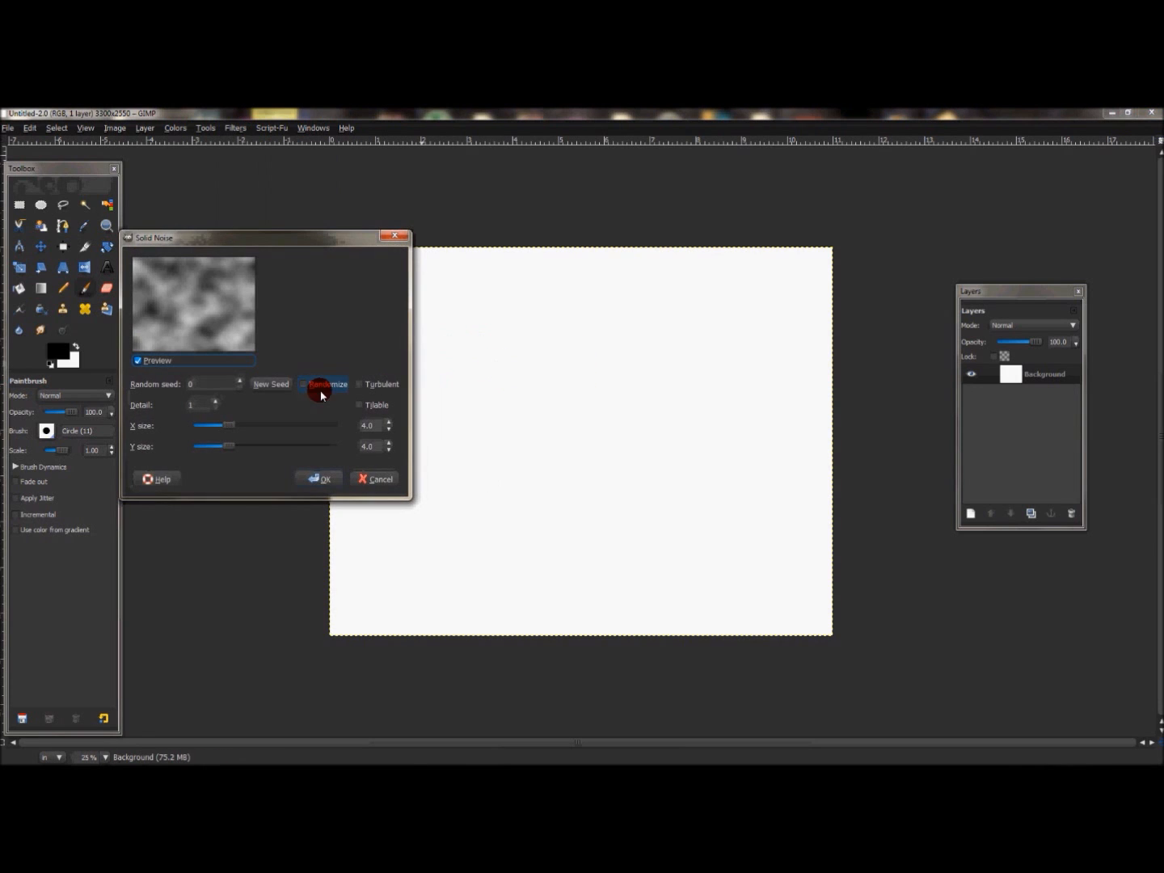
{"action": "mouse_move", "coordinate": [219, 400]}
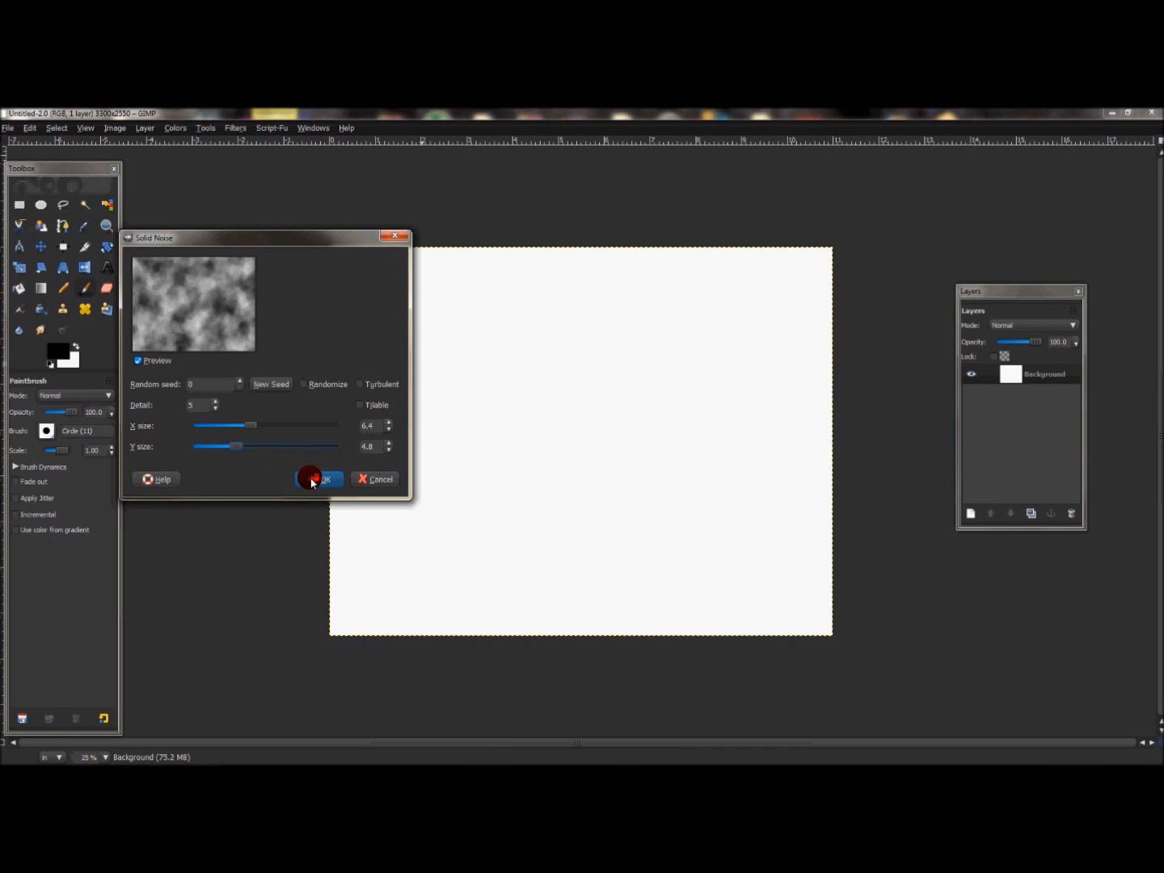
{"action": "left_click", "coordinate": [321, 479]}
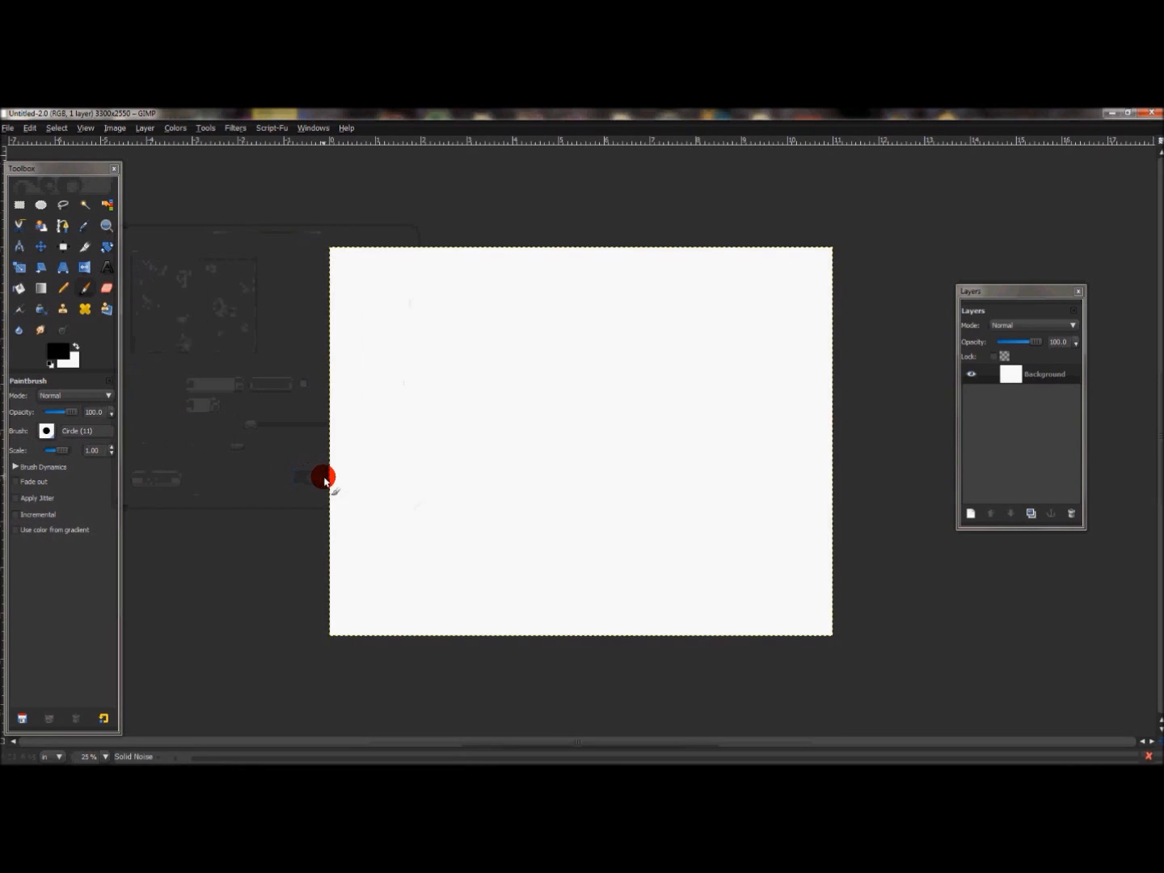
{"action": "mouse_move", "coordinate": [620, 442]}
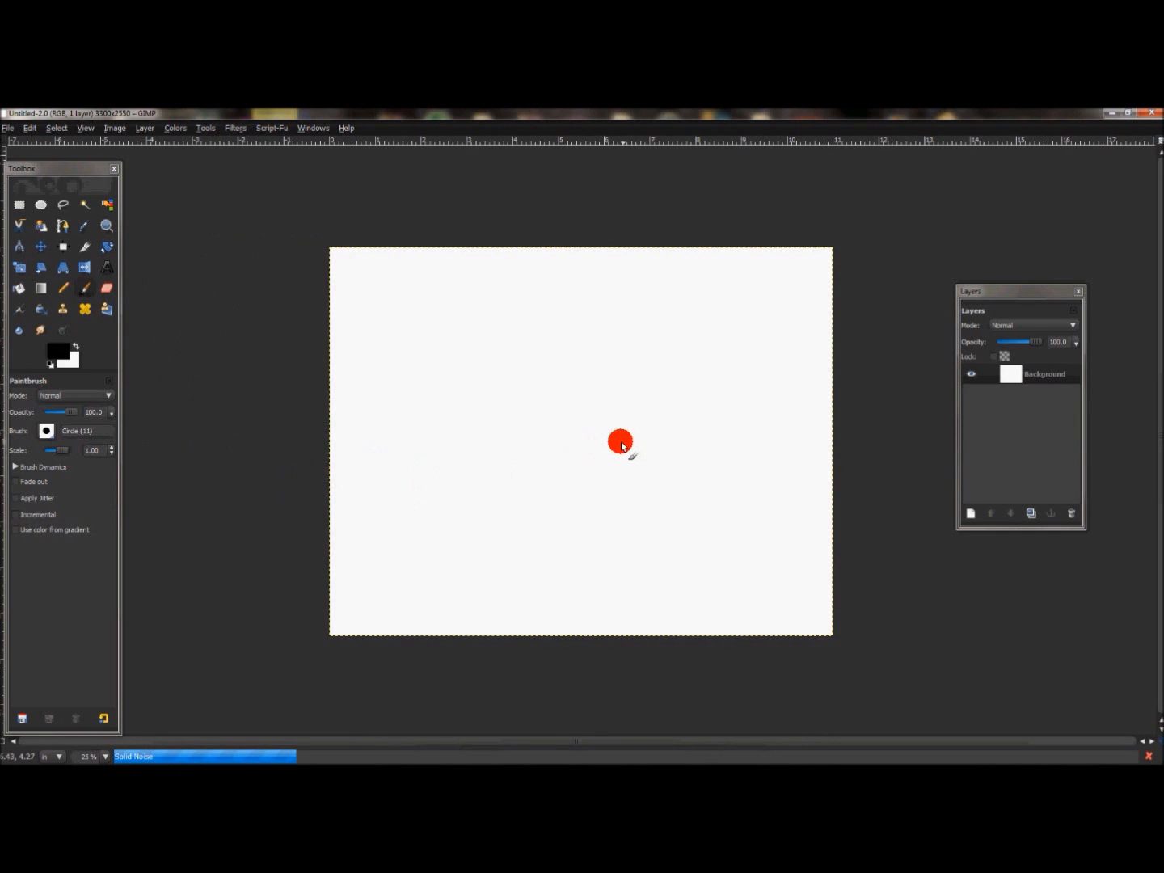
{"action": "mouse_move", "coordinate": [714, 478]}
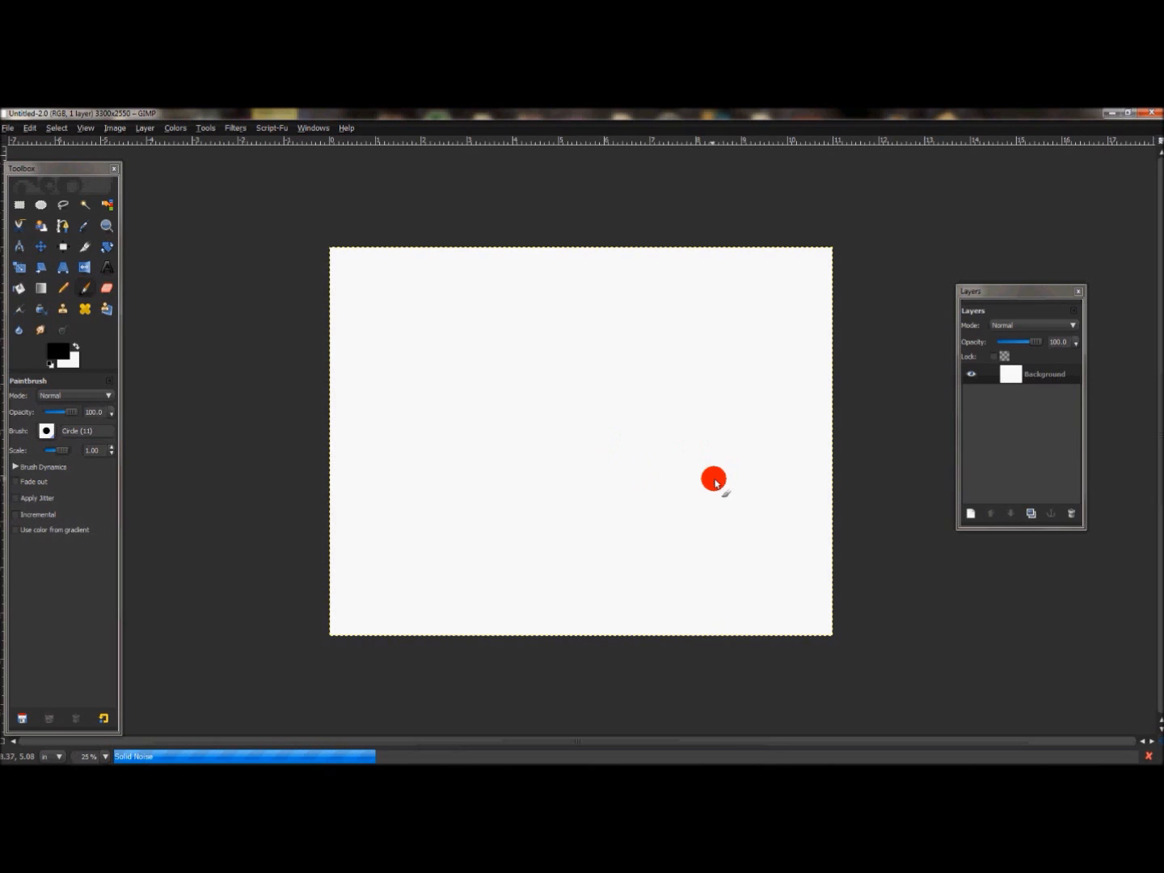
{"action": "mouse_move", "coordinate": [280, 174]}
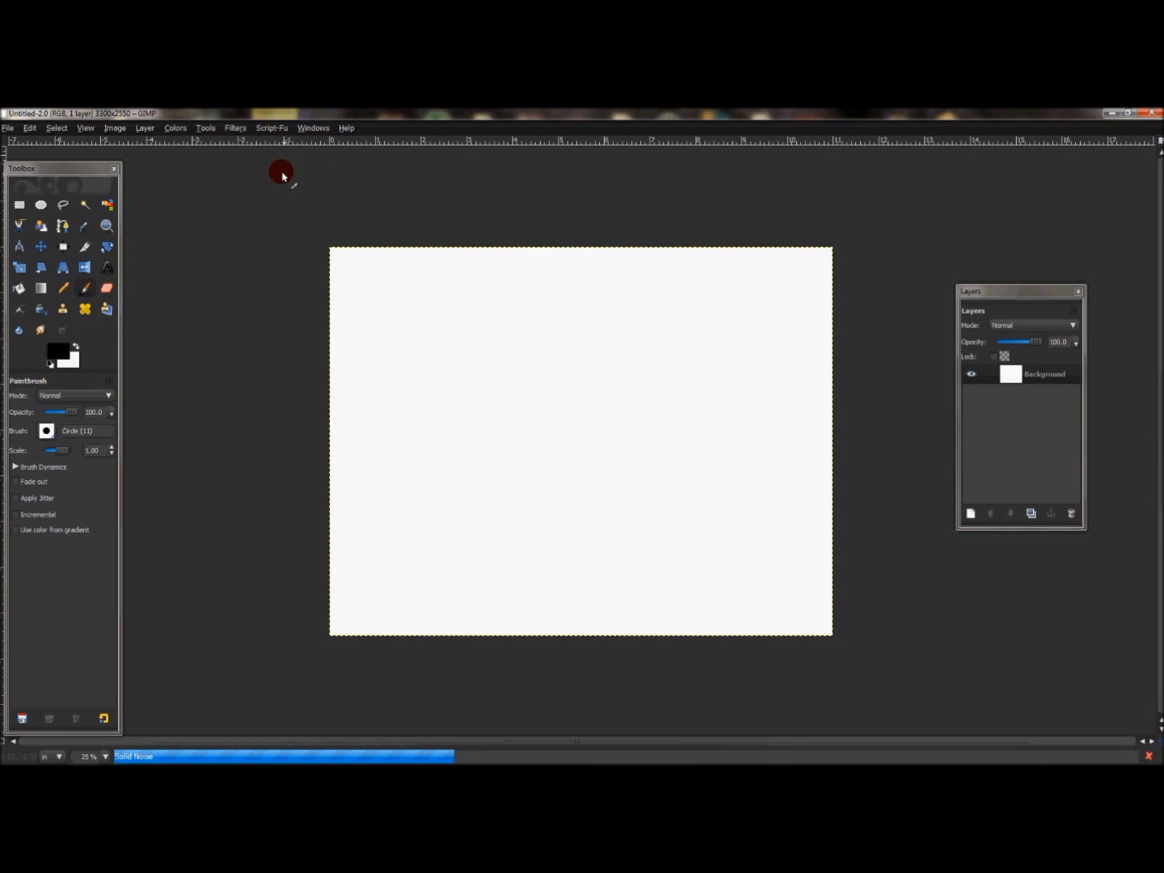
{"action": "mouse_move", "coordinate": [192, 129]}
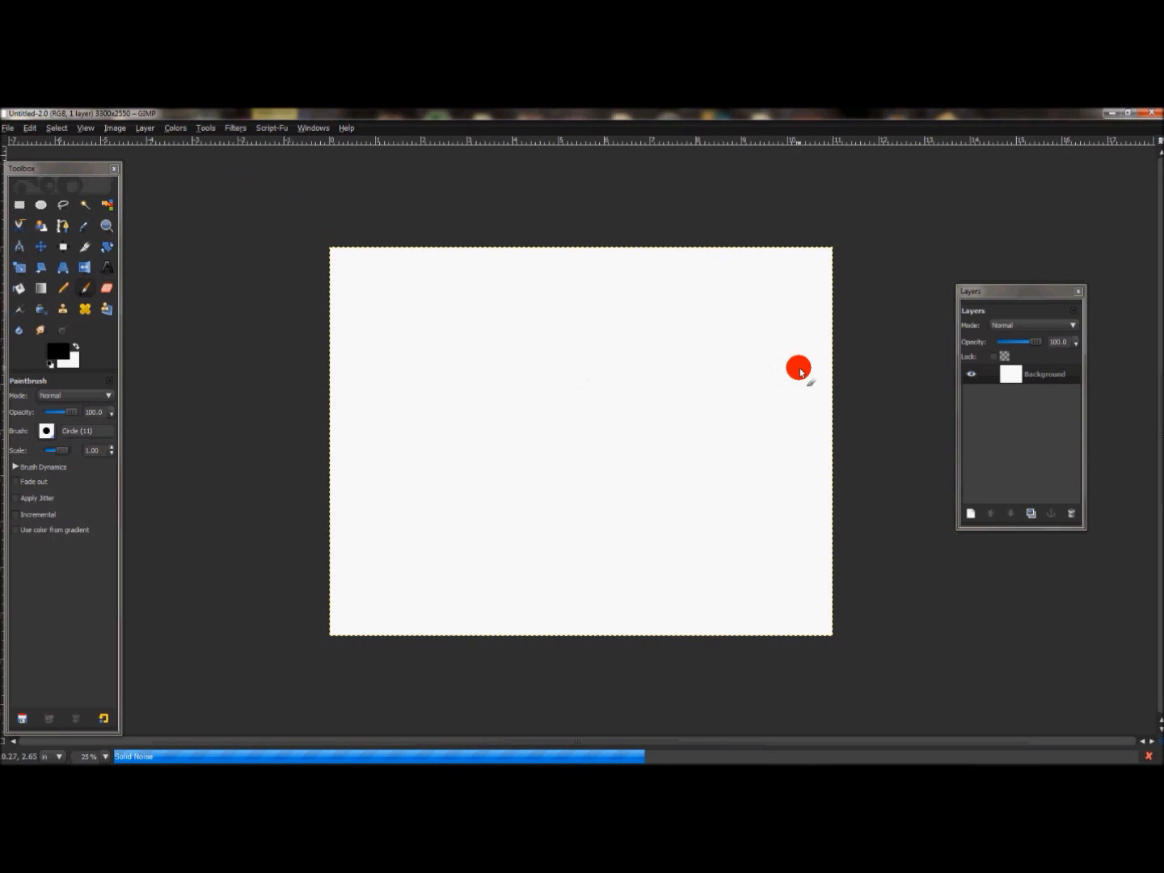
{"action": "mouse_move", "coordinate": [871, 634]}
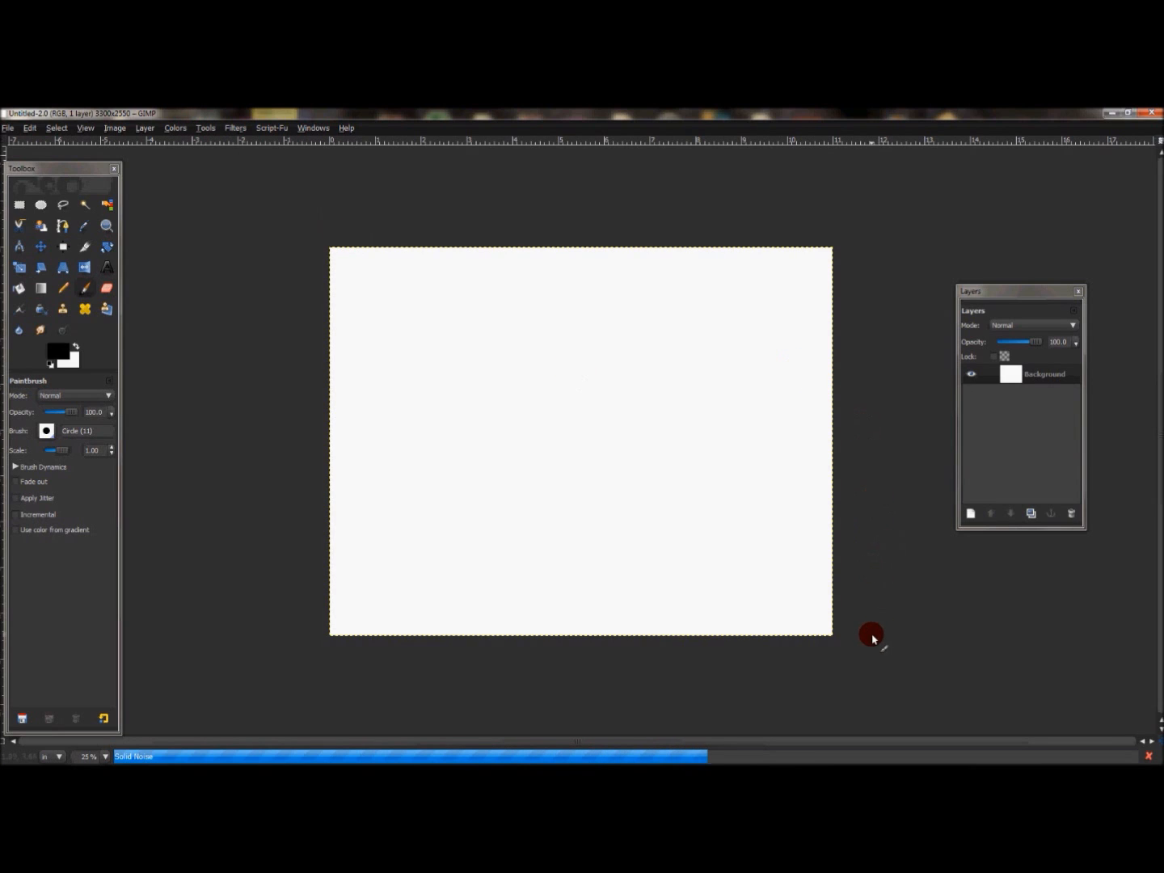
{"action": "mouse_move", "coordinate": [994, 549]}
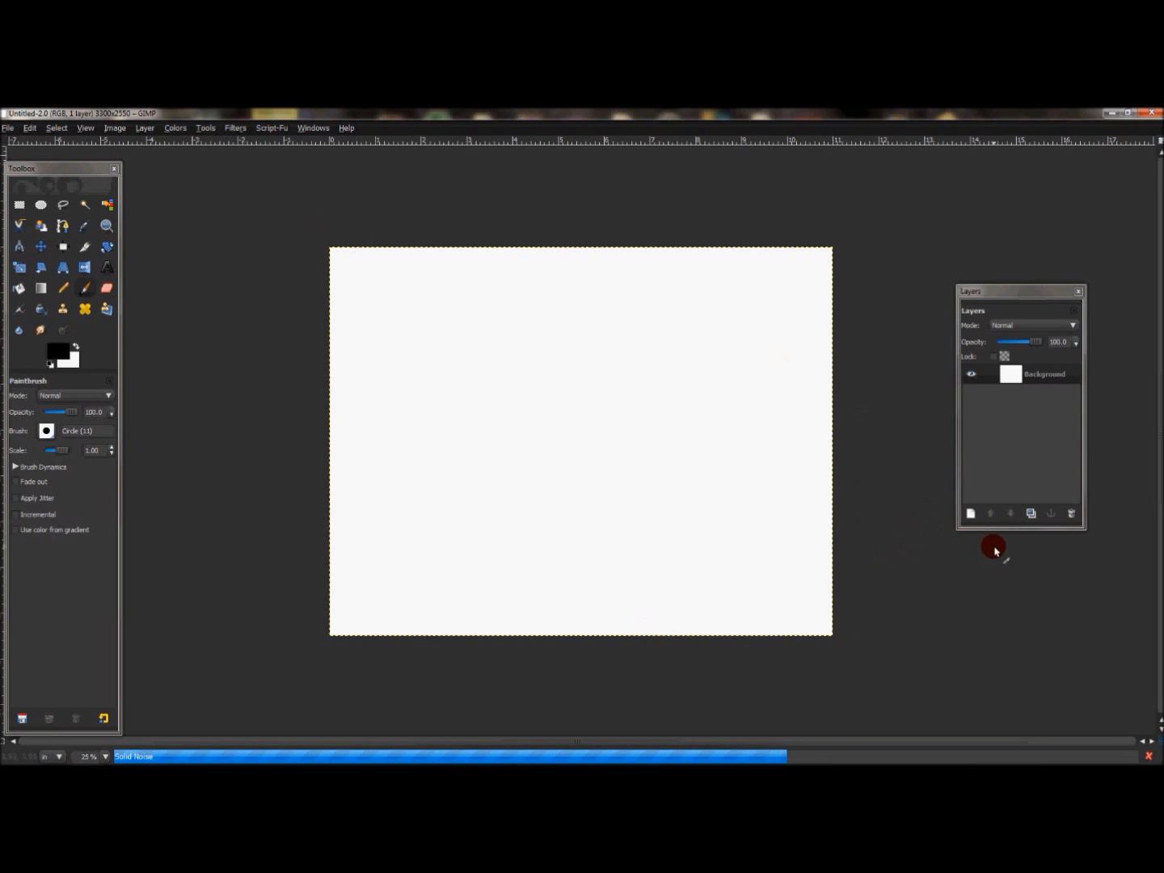
{"action": "mouse_move", "coordinate": [909, 736]}
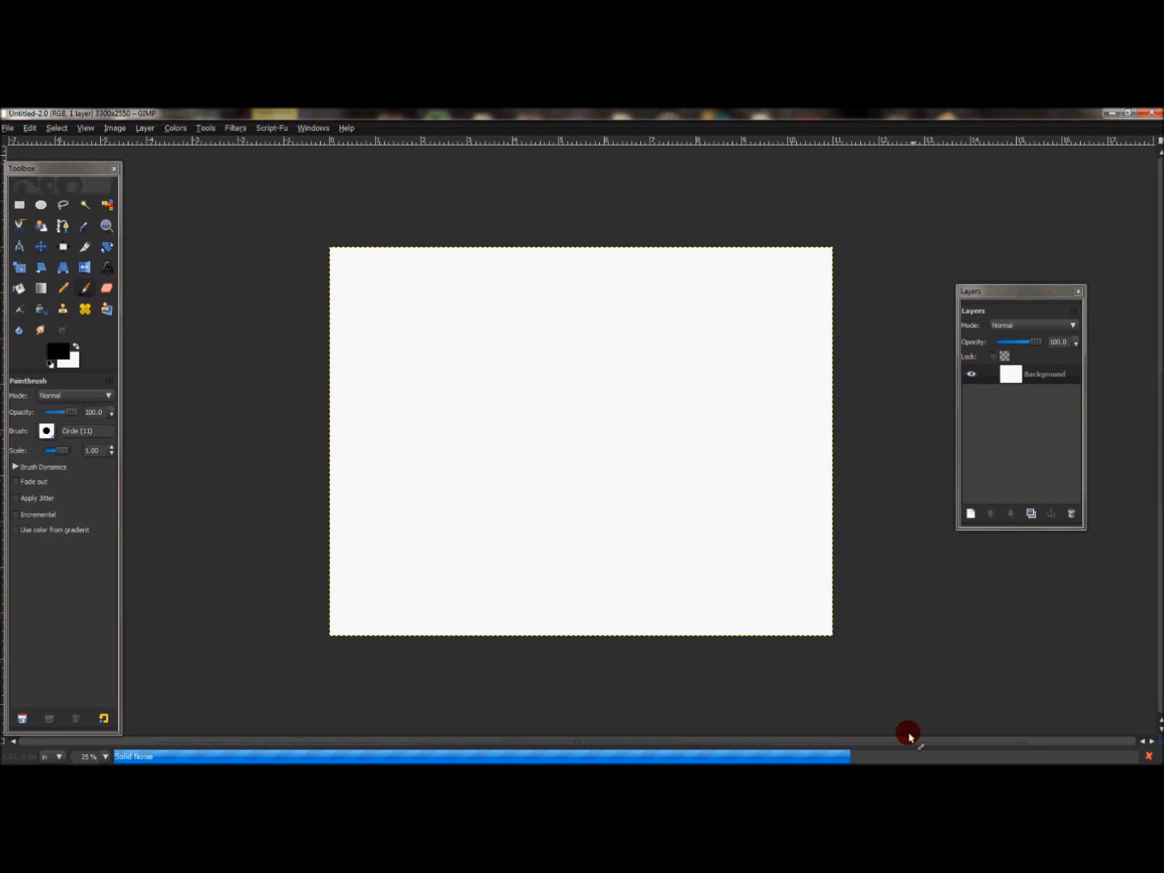
{"action": "mouse_move", "coordinate": [962, 760]}
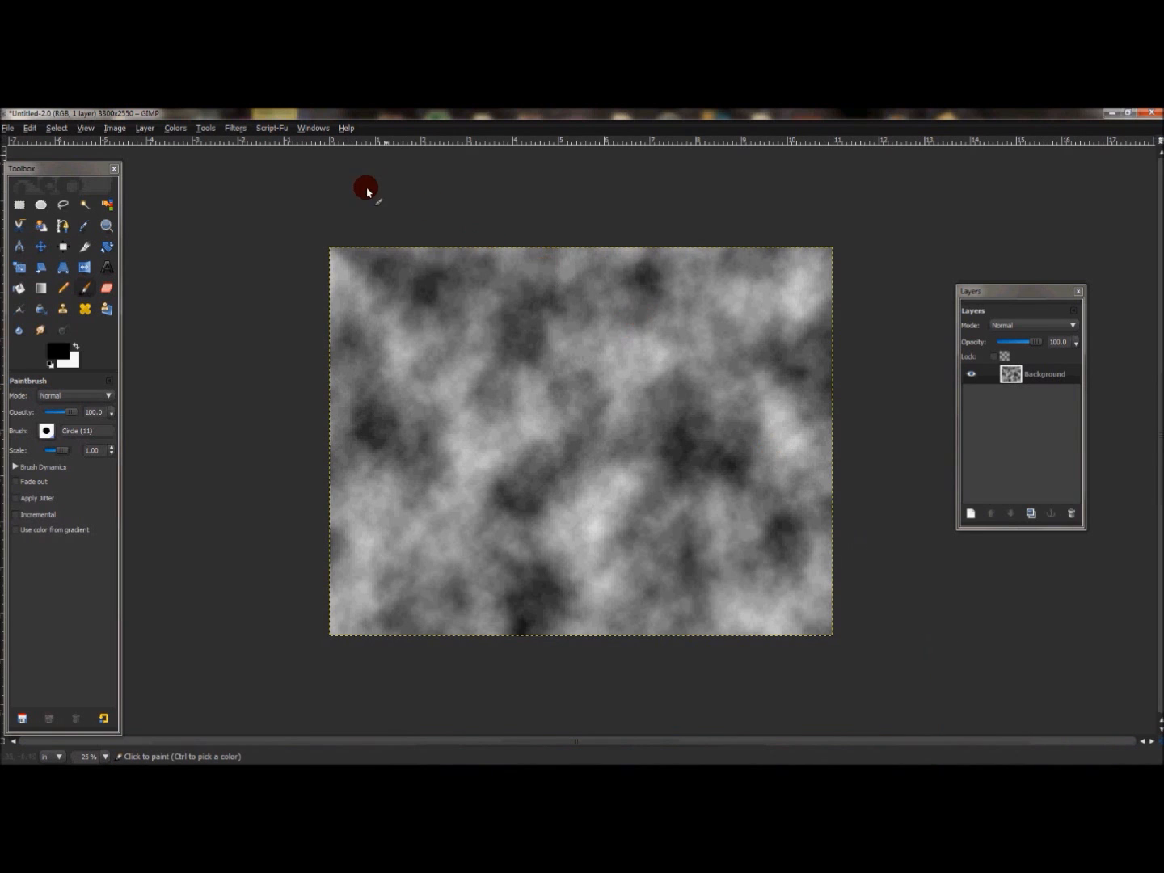
Colorize the noise with hue 222, saturation 60 and lightness -1
{"action": "left_click", "coordinate": [175, 128]}
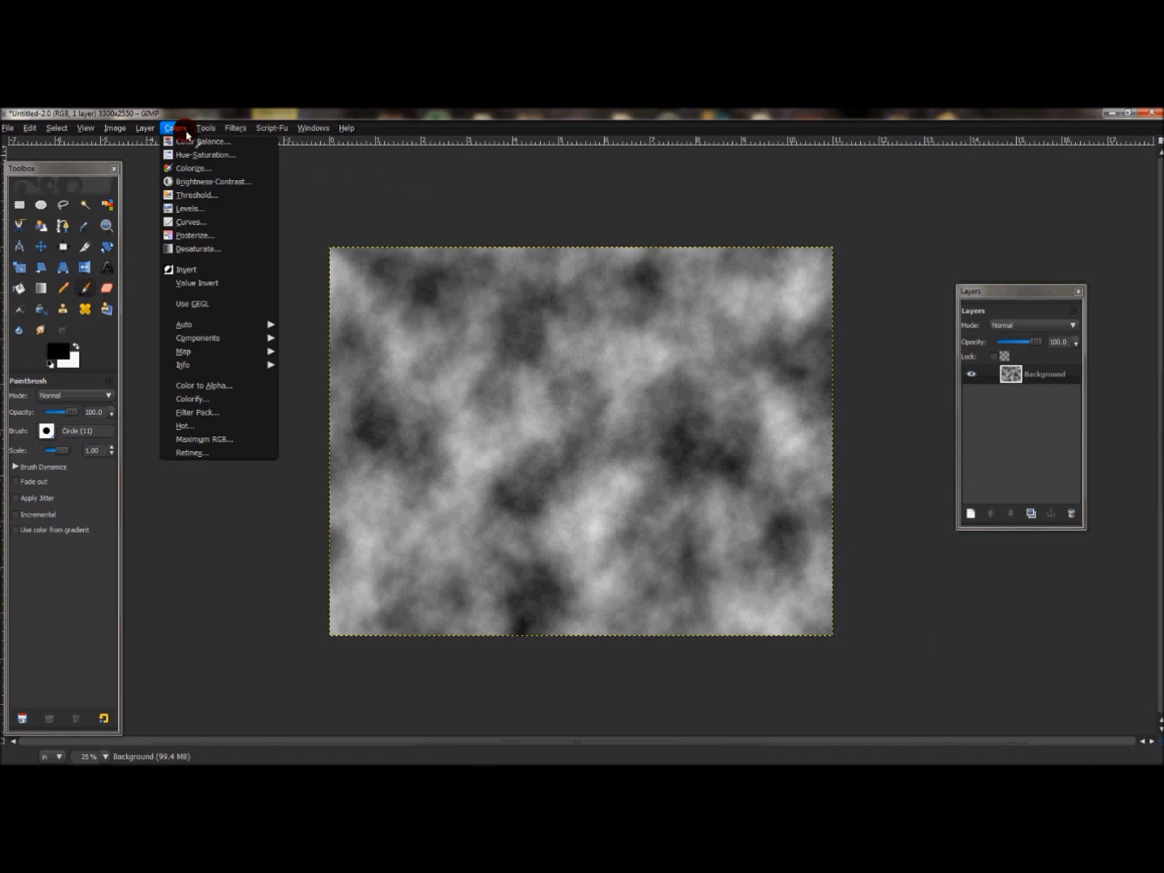
{"action": "left_click", "coordinate": [193, 167]}
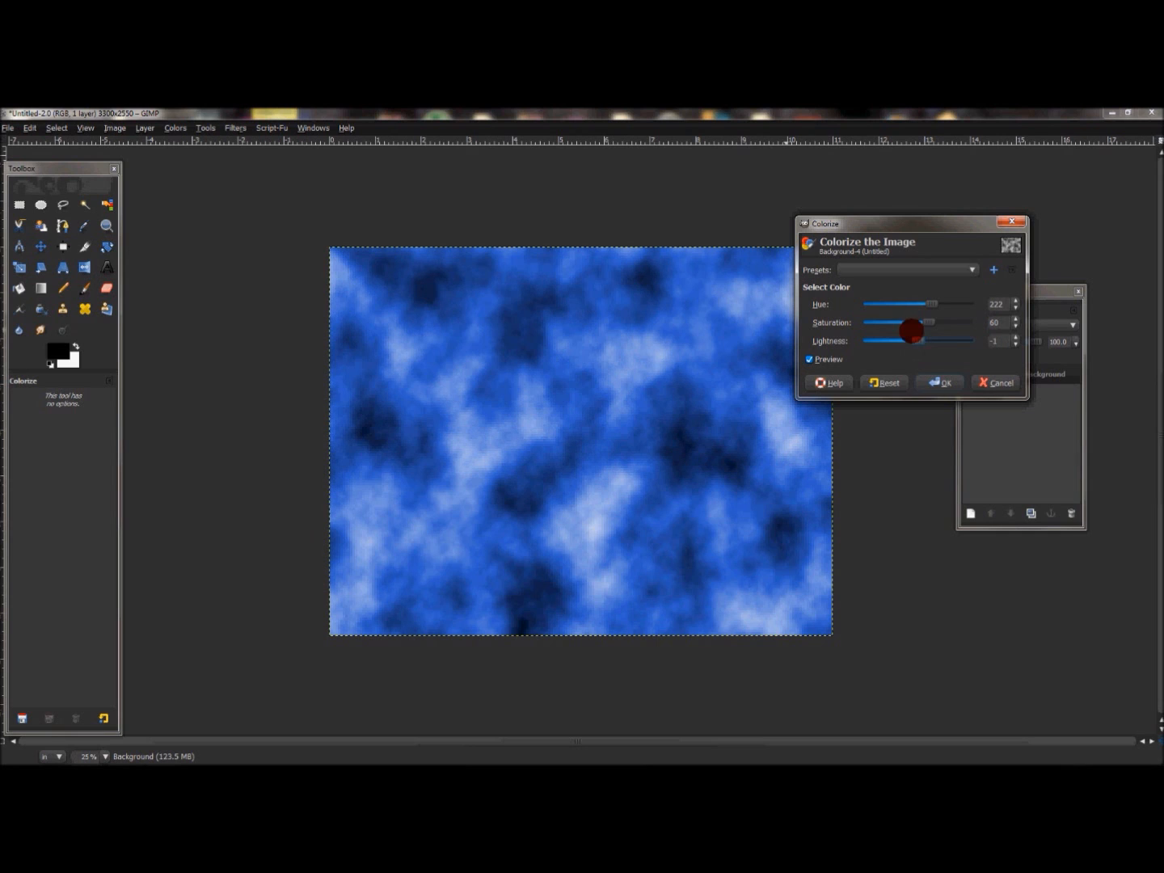
{"action": "mouse_move", "coordinate": [657, 416]}
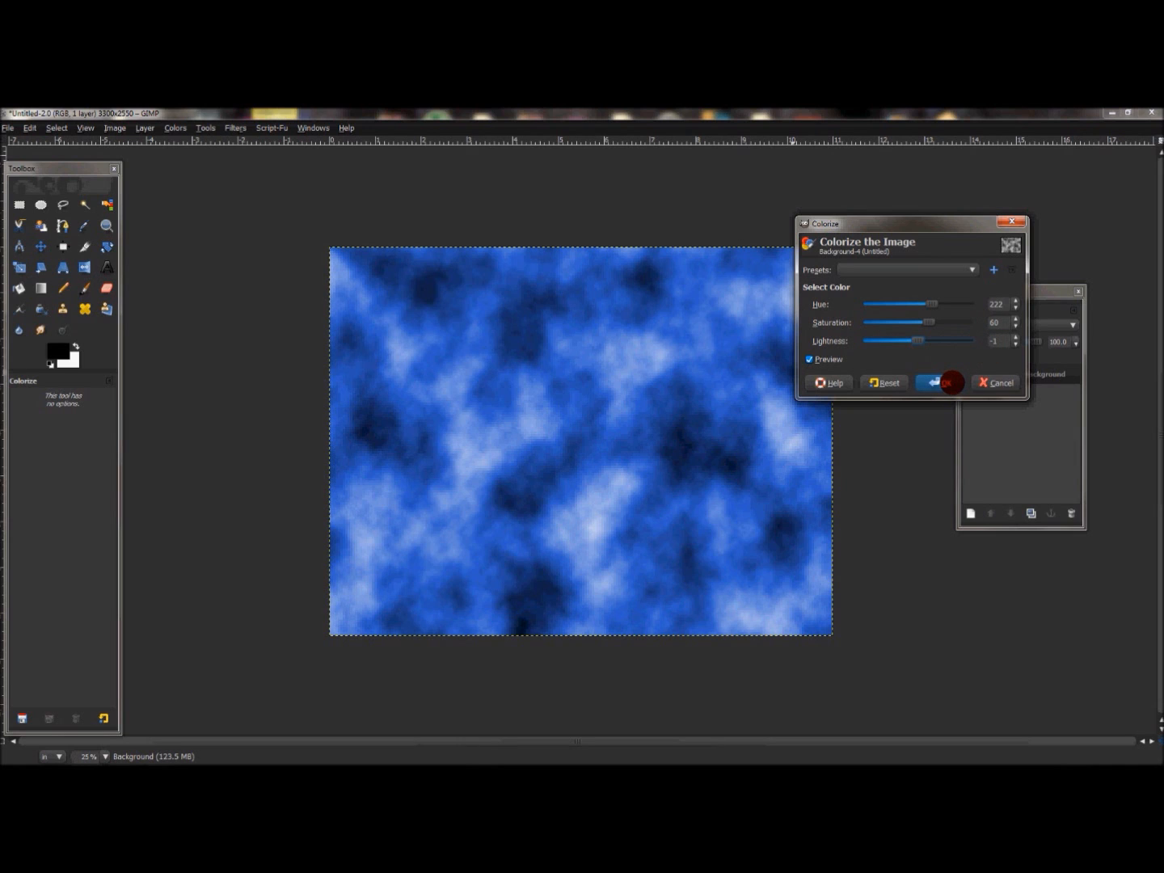
{"action": "left_click", "coordinate": [940, 383]}
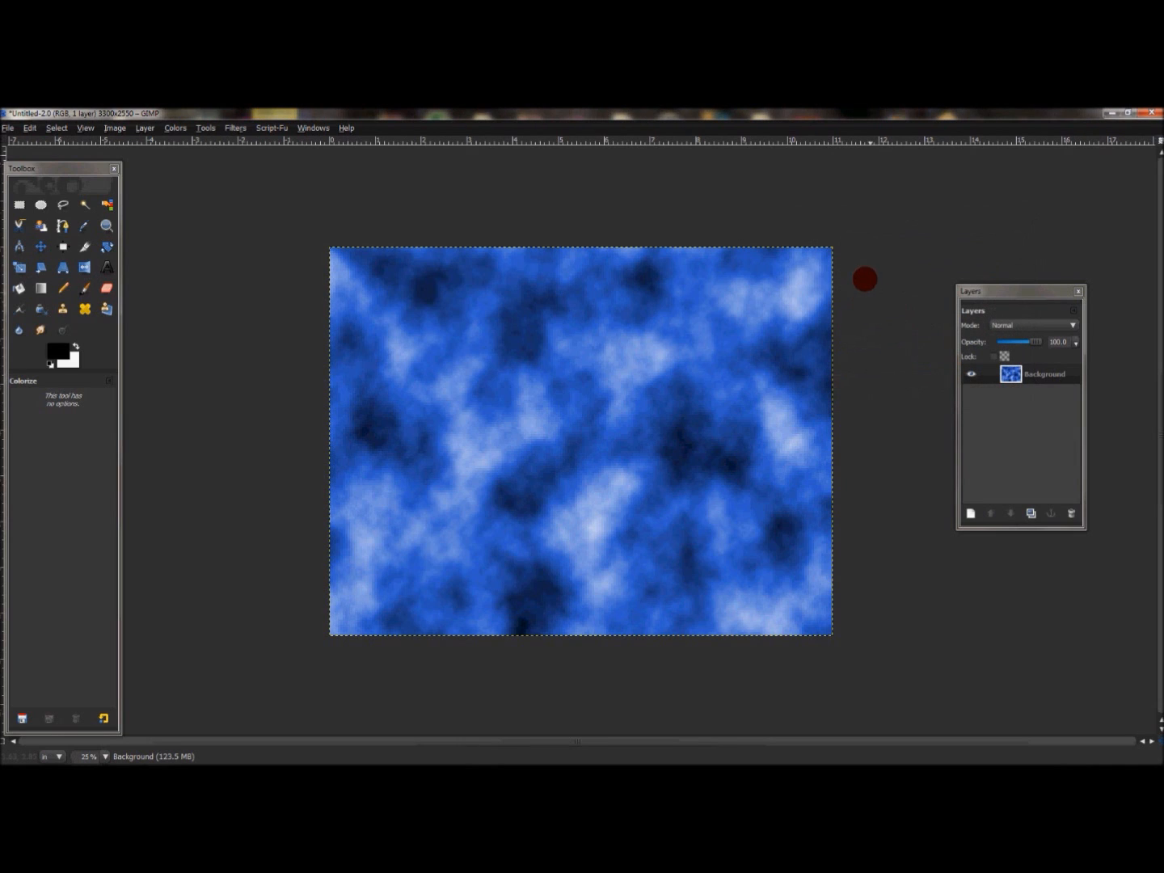
{"action": "mouse_move", "coordinate": [818, 213]}
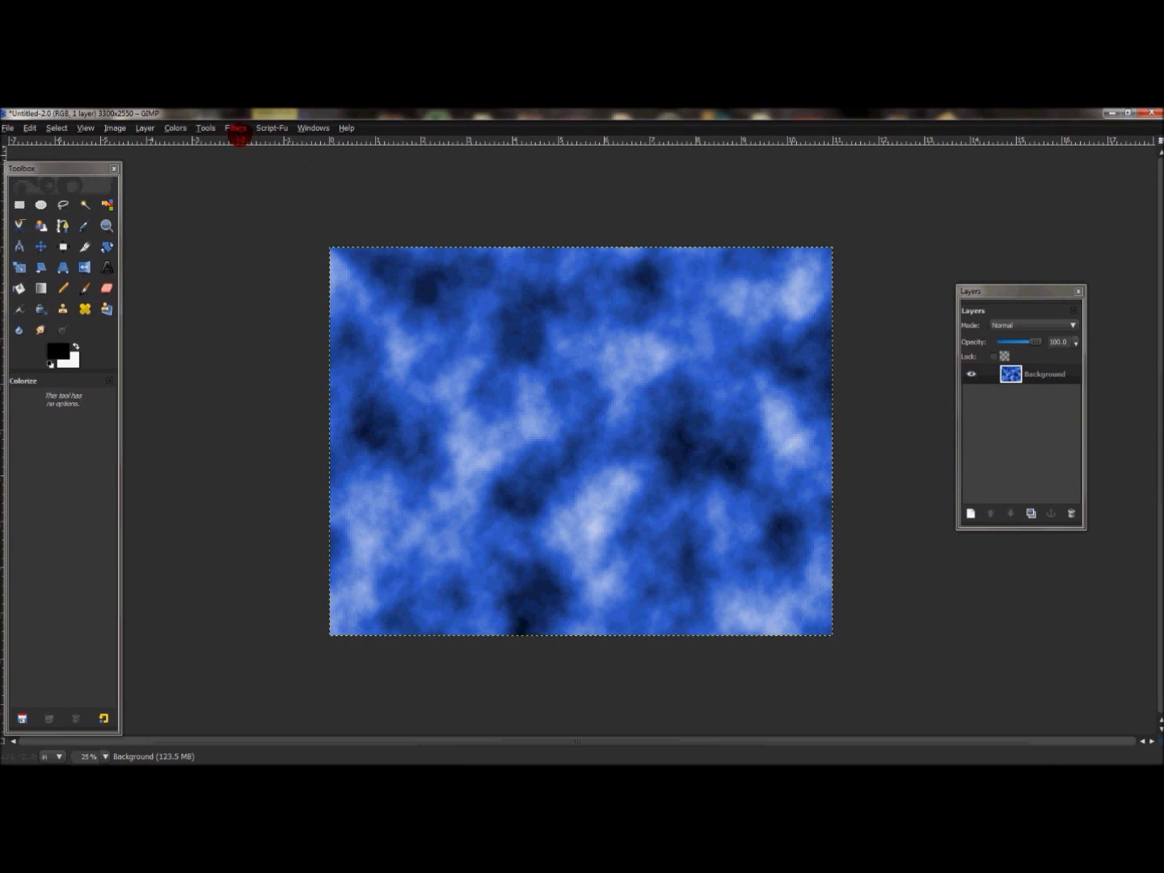
Apply the plasti-wrap Light and Shadow effect with Neon Radius 10
{"action": "left_click", "coordinate": [236, 128]}
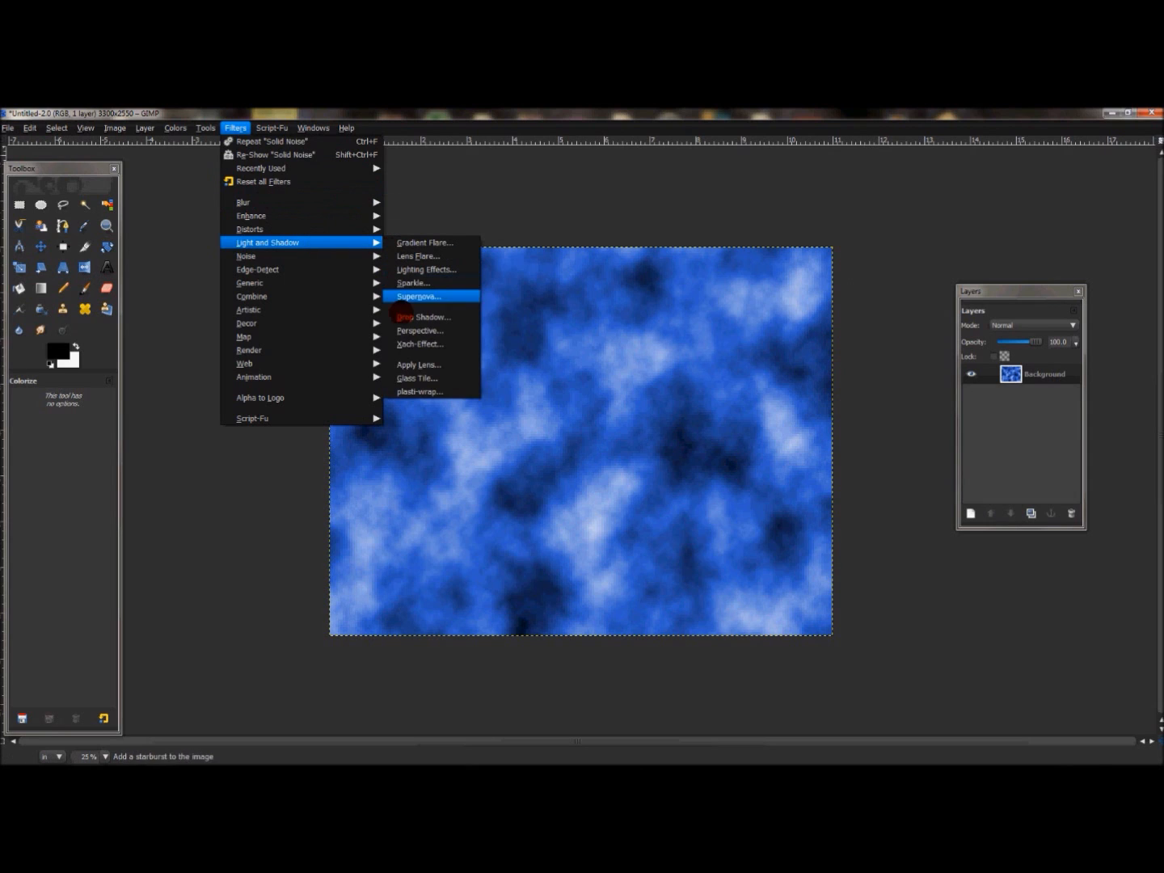
{"action": "mouse_move", "coordinate": [419, 392]}
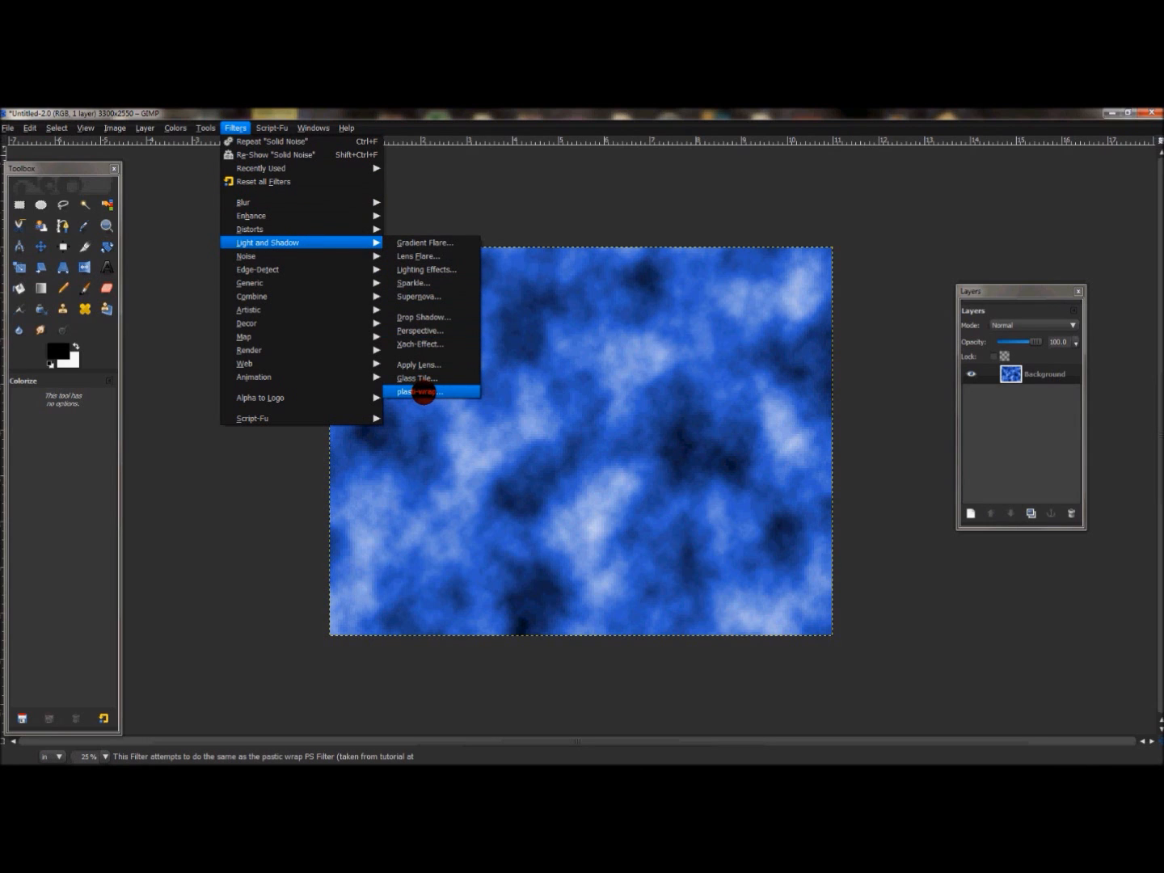
{"action": "mouse_move", "coordinate": [419, 392]}
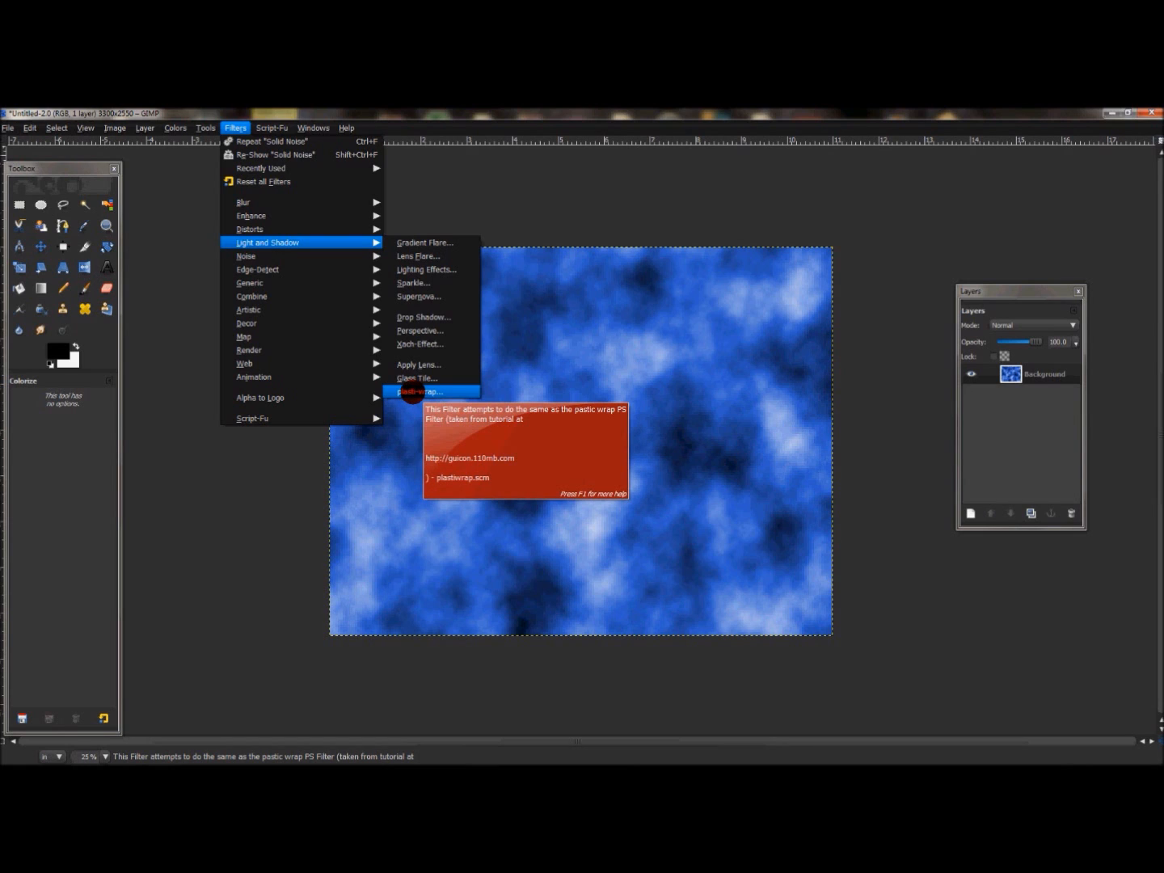
{"action": "left_click", "coordinate": [418, 392]}
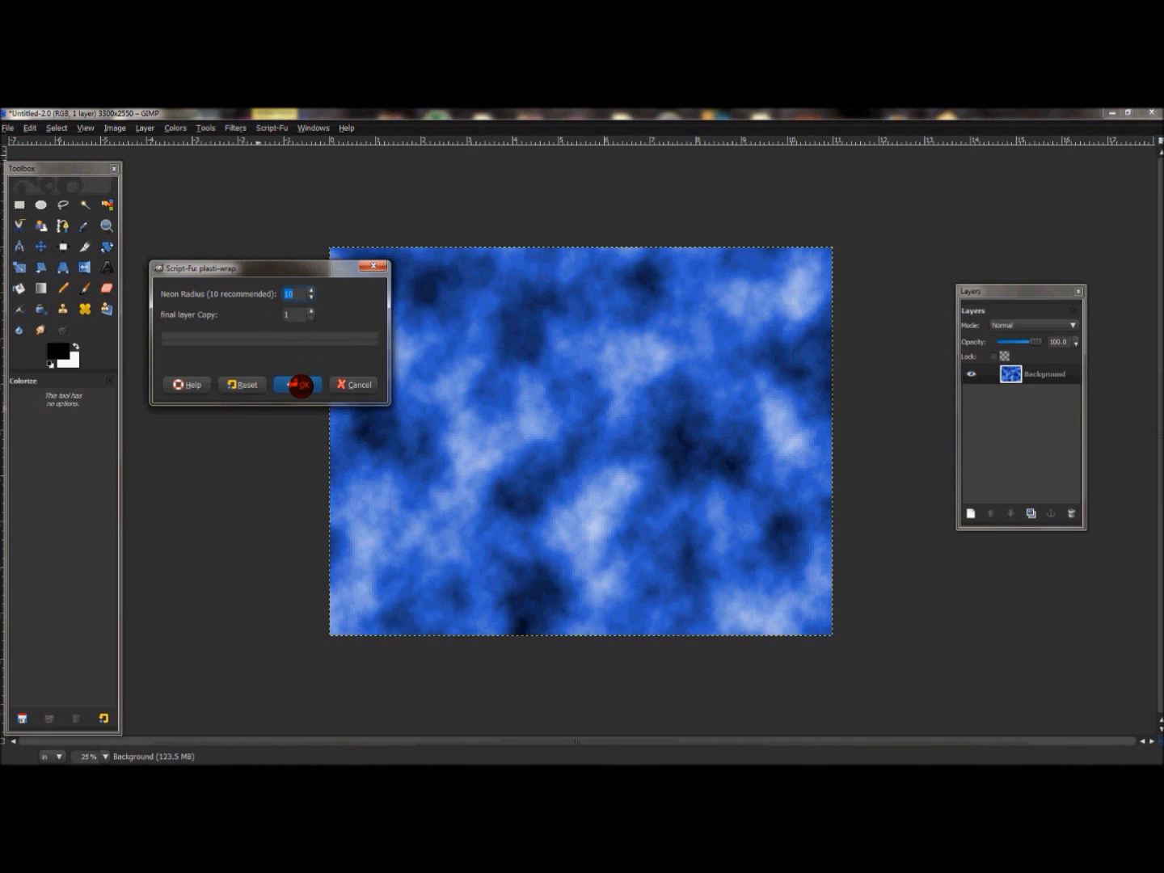
{"action": "left_click", "coordinate": [297, 384]}
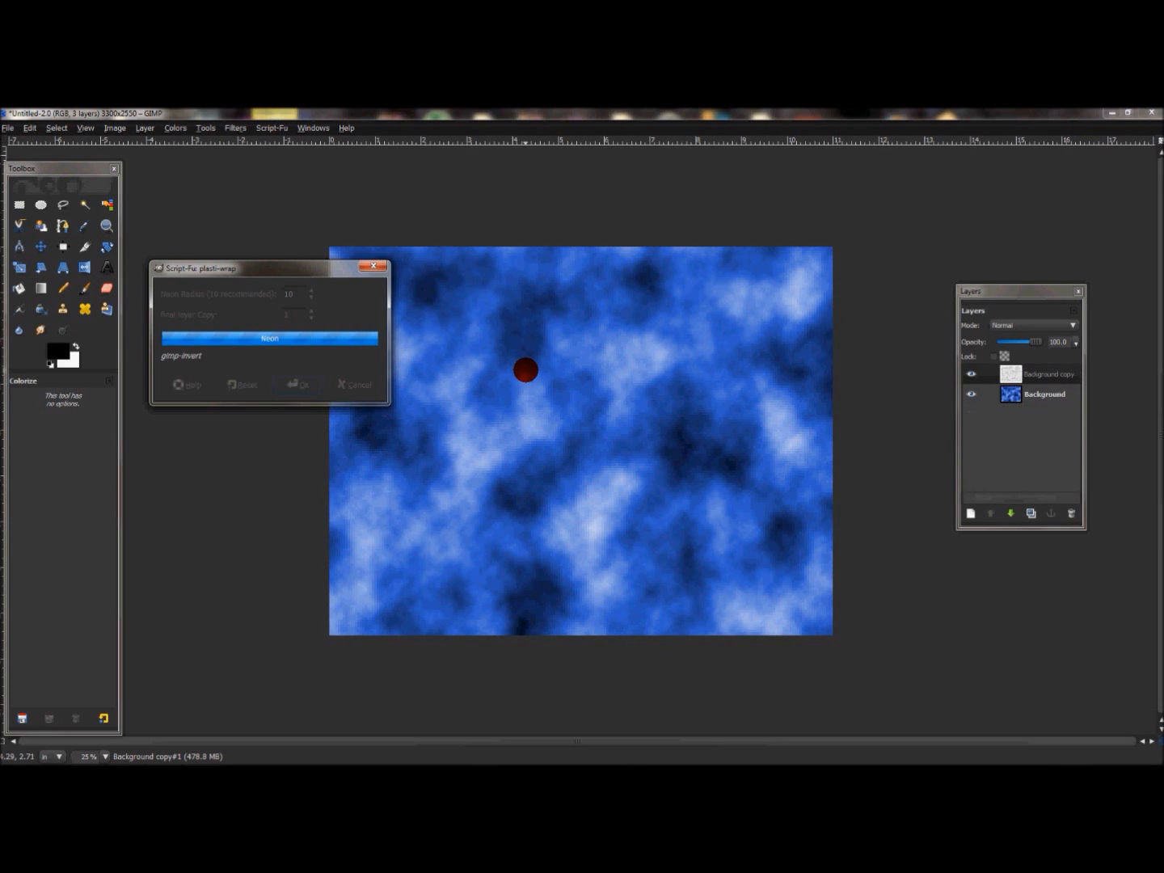
{"action": "left_click", "coordinate": [298, 384]}
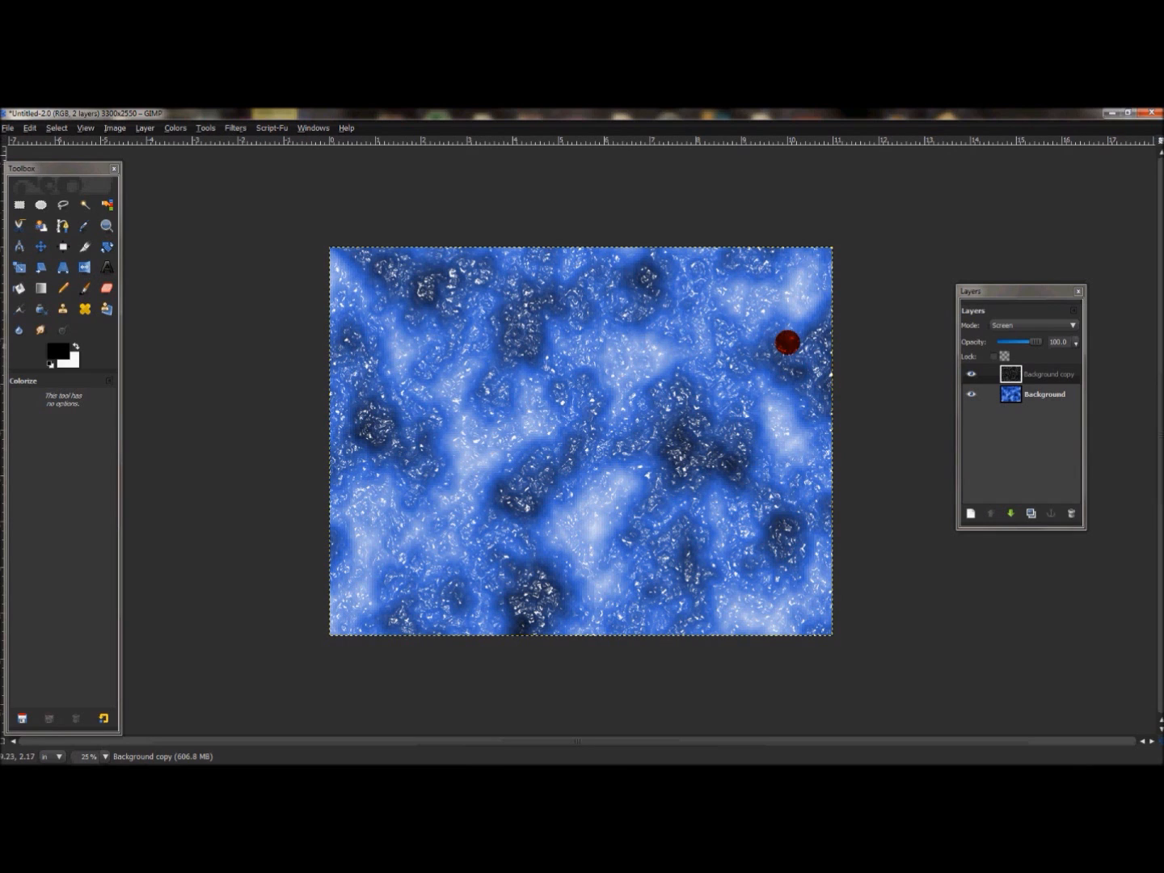
Merge the plastic-wrap layer down into the blue background layer
{"action": "right_click", "coordinate": [1042, 374]}
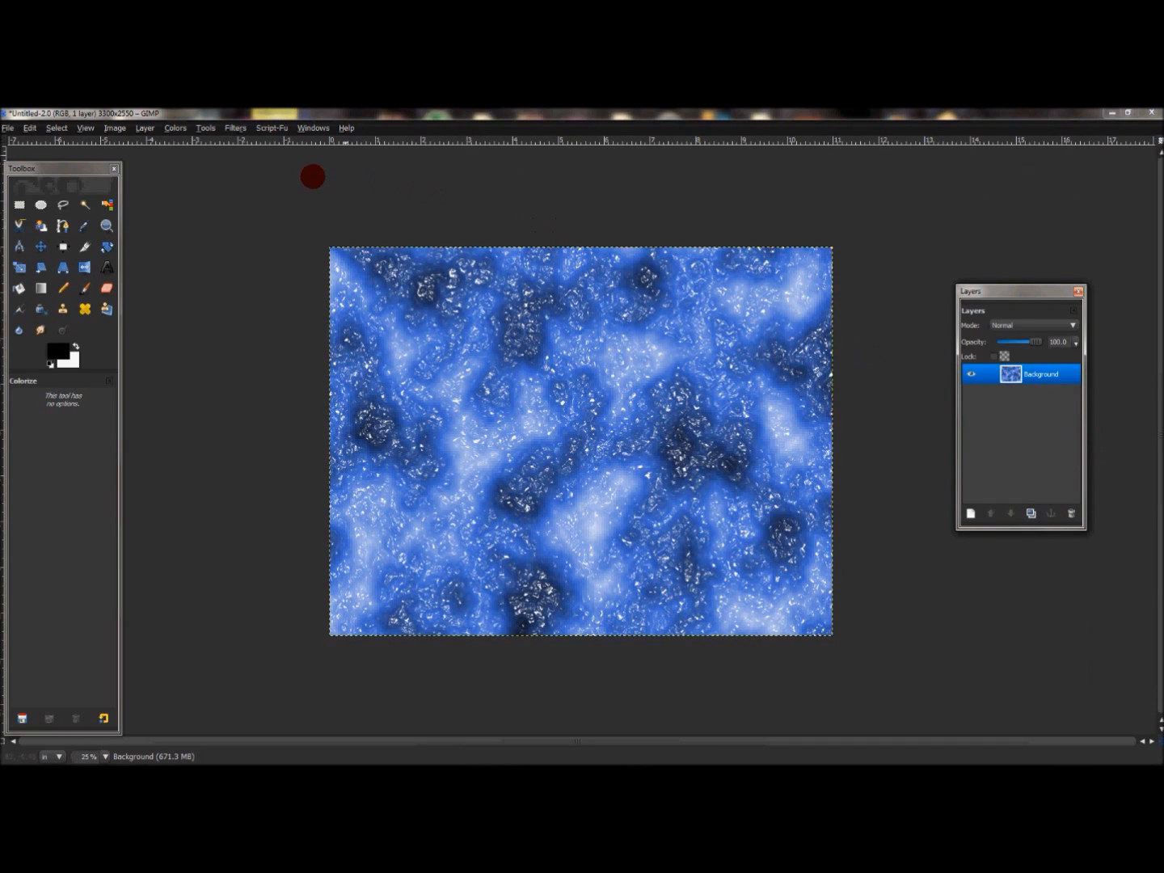
{"action": "left_click", "coordinate": [174, 128]}
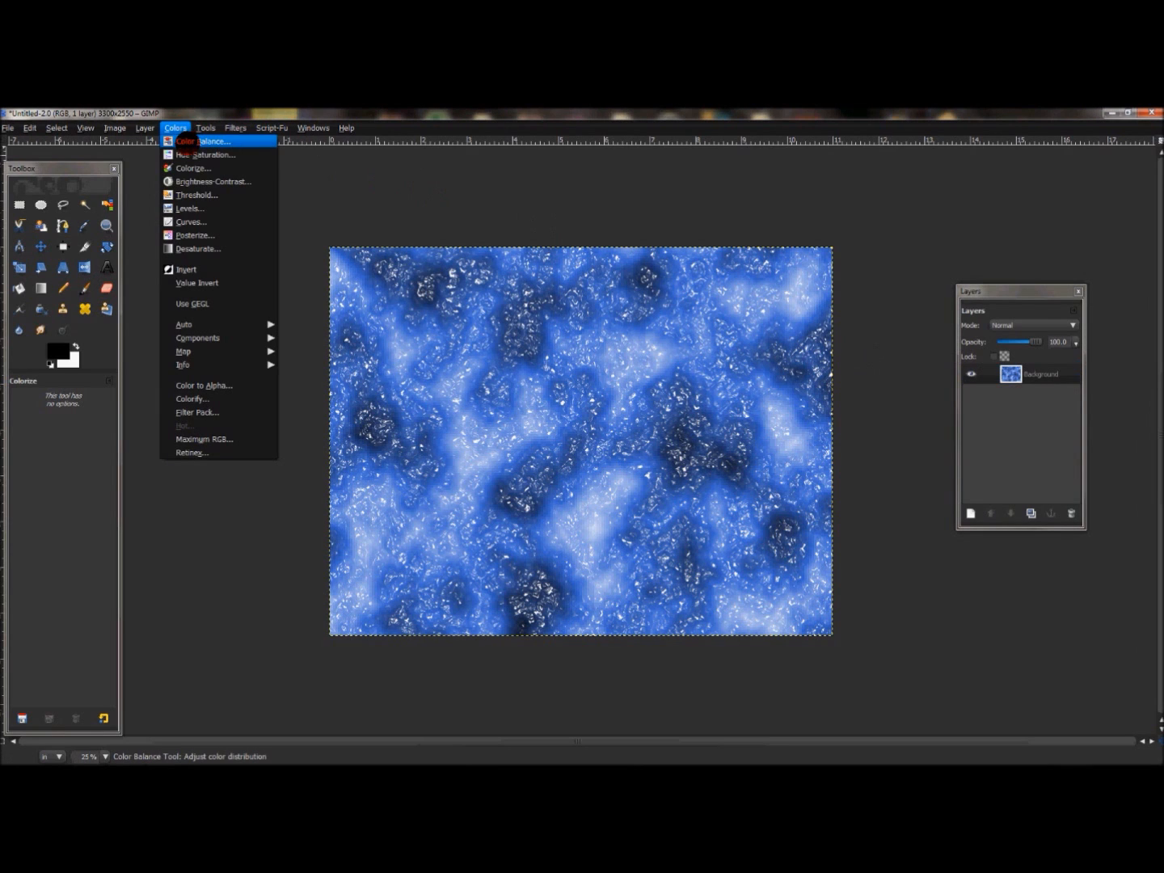
{"action": "mouse_move", "coordinate": [213, 181]}
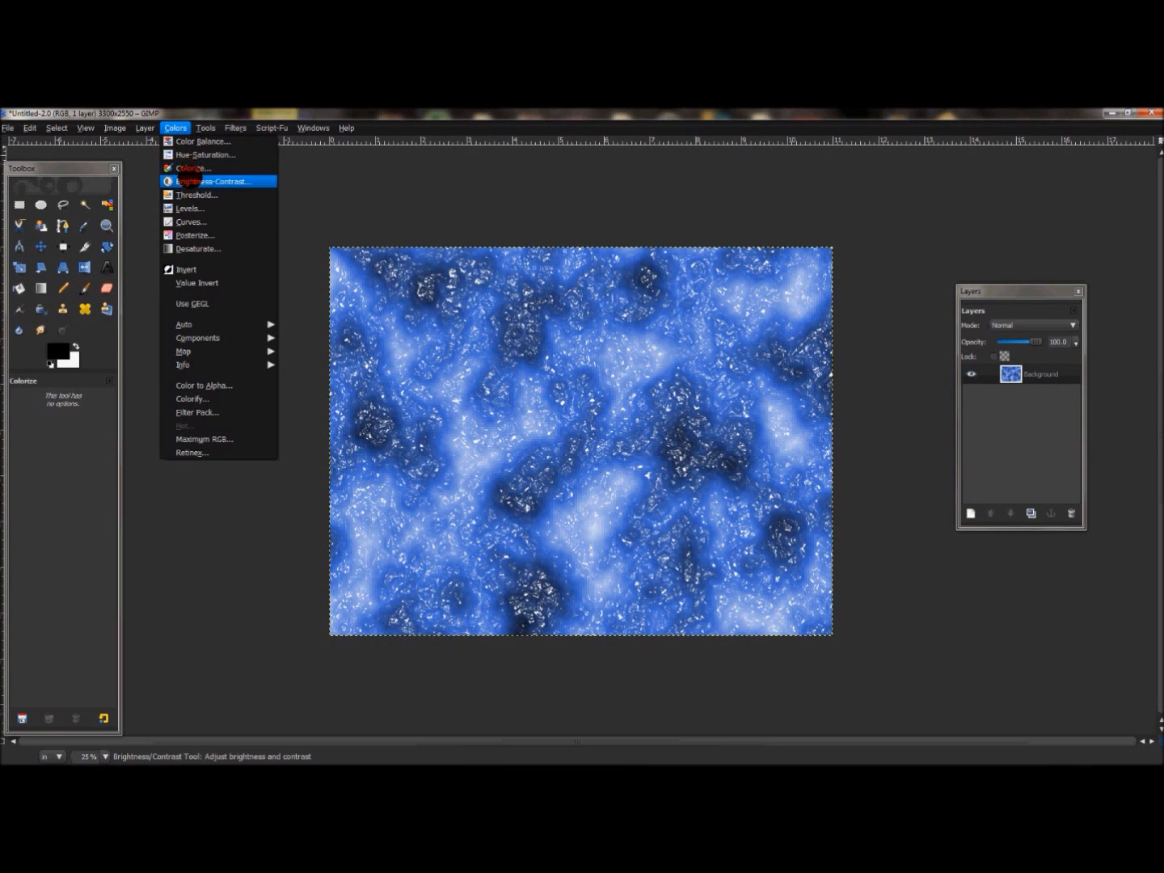
Adjust Brightness-Contrast to brightness about -41 and contrast about 26
{"action": "left_click", "coordinate": [215, 181]}
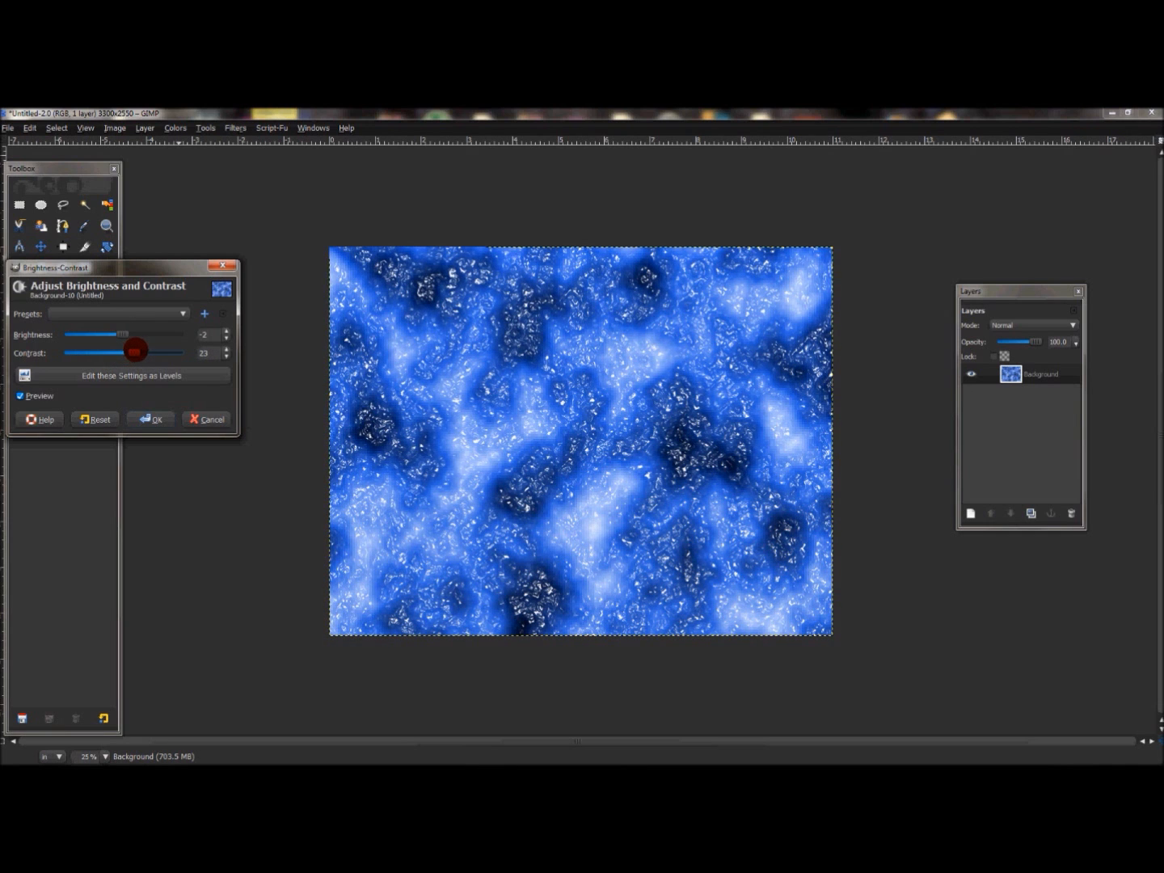
{"action": "left_click", "coordinate": [223, 350]}
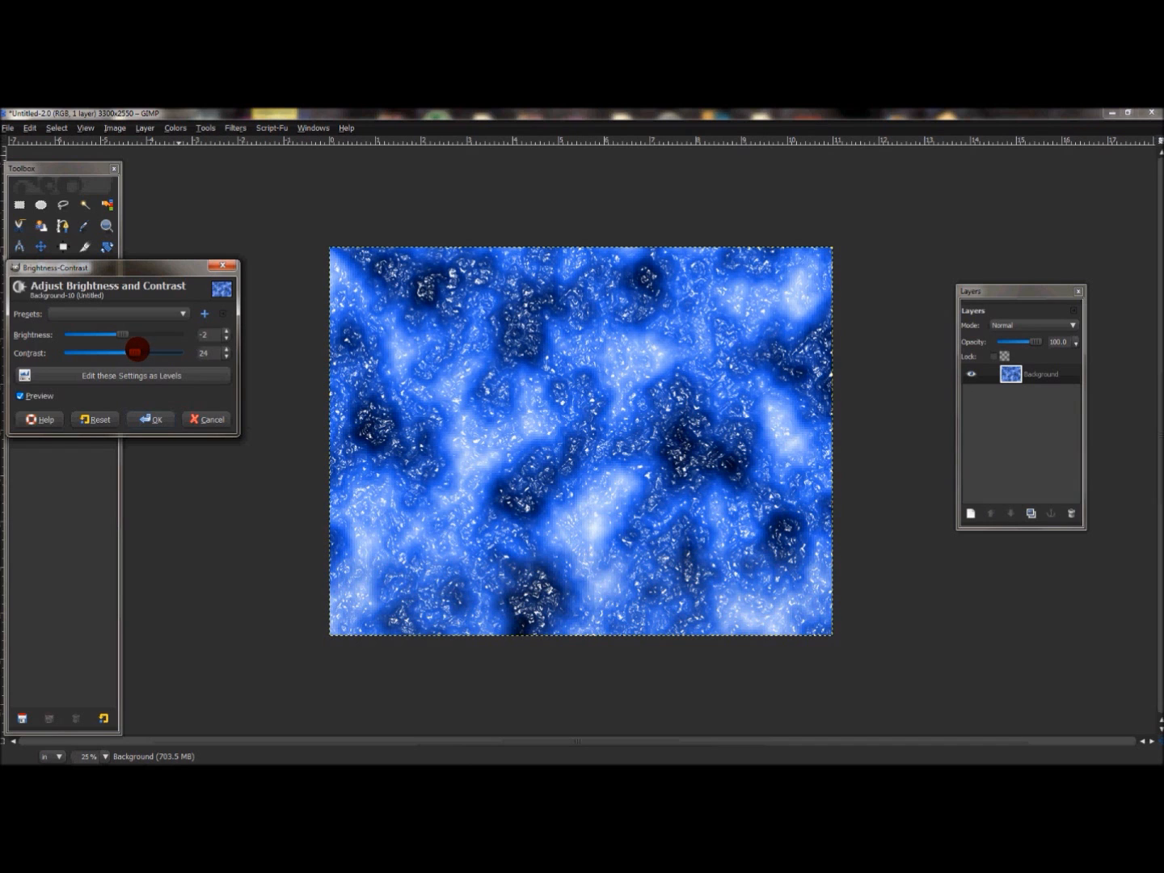
{"action": "left_click", "coordinate": [220, 349]}
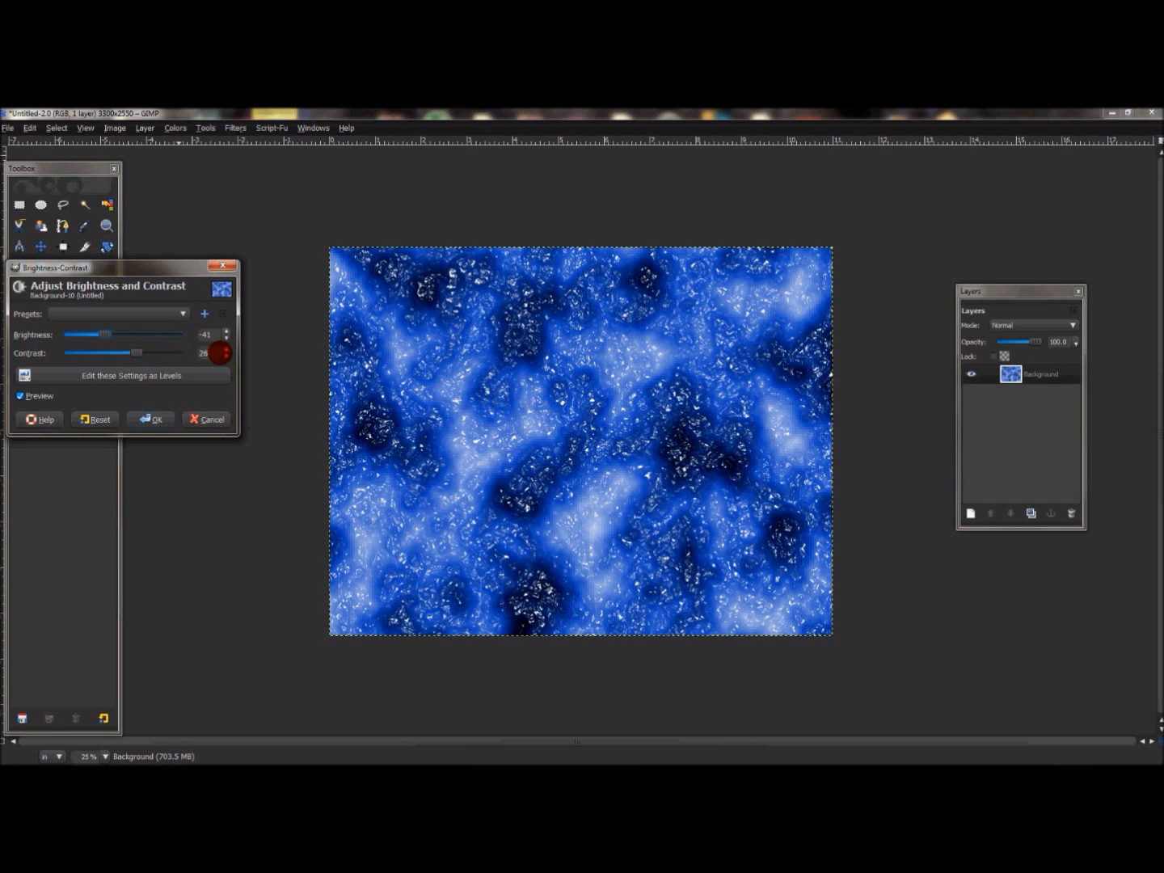
{"action": "left_click", "coordinate": [151, 419]}
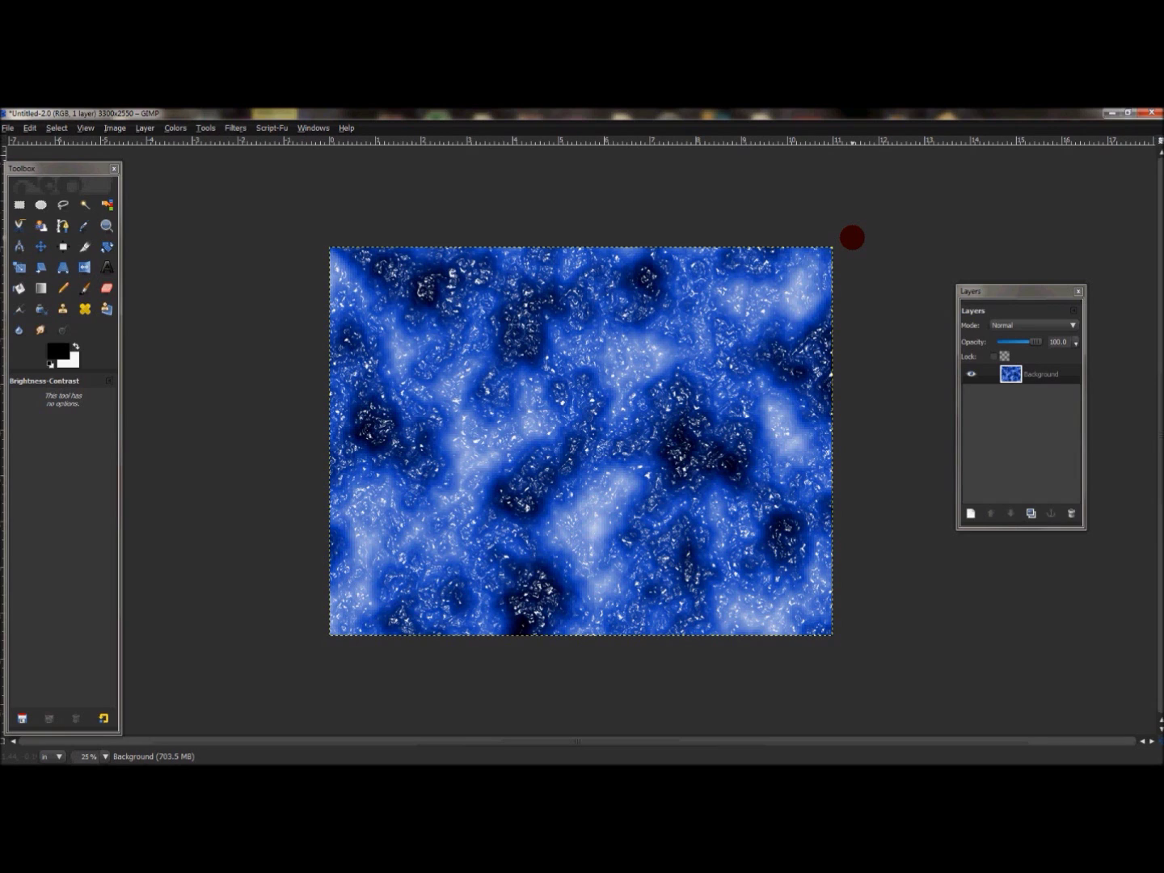
{"action": "mouse_move", "coordinate": [818, 240]}
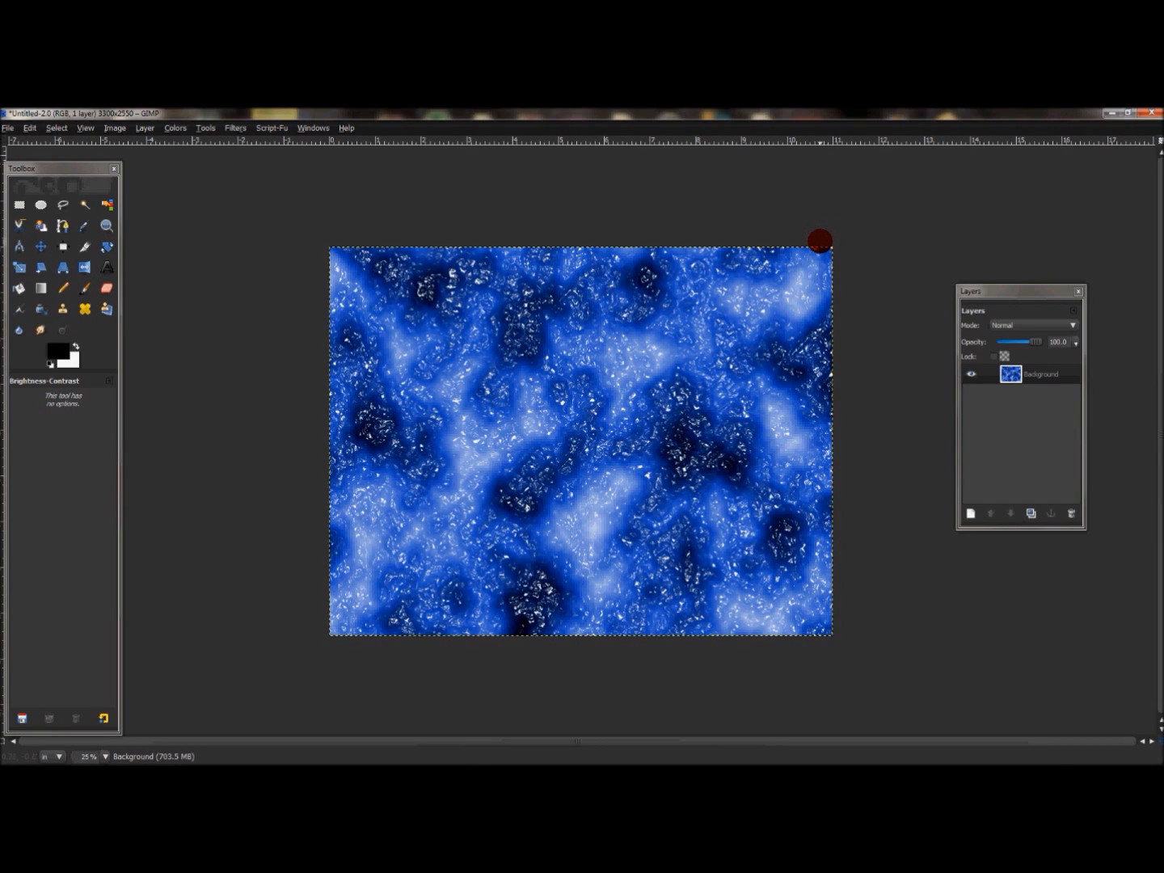
{"action": "mouse_move", "coordinate": [766, 232]}
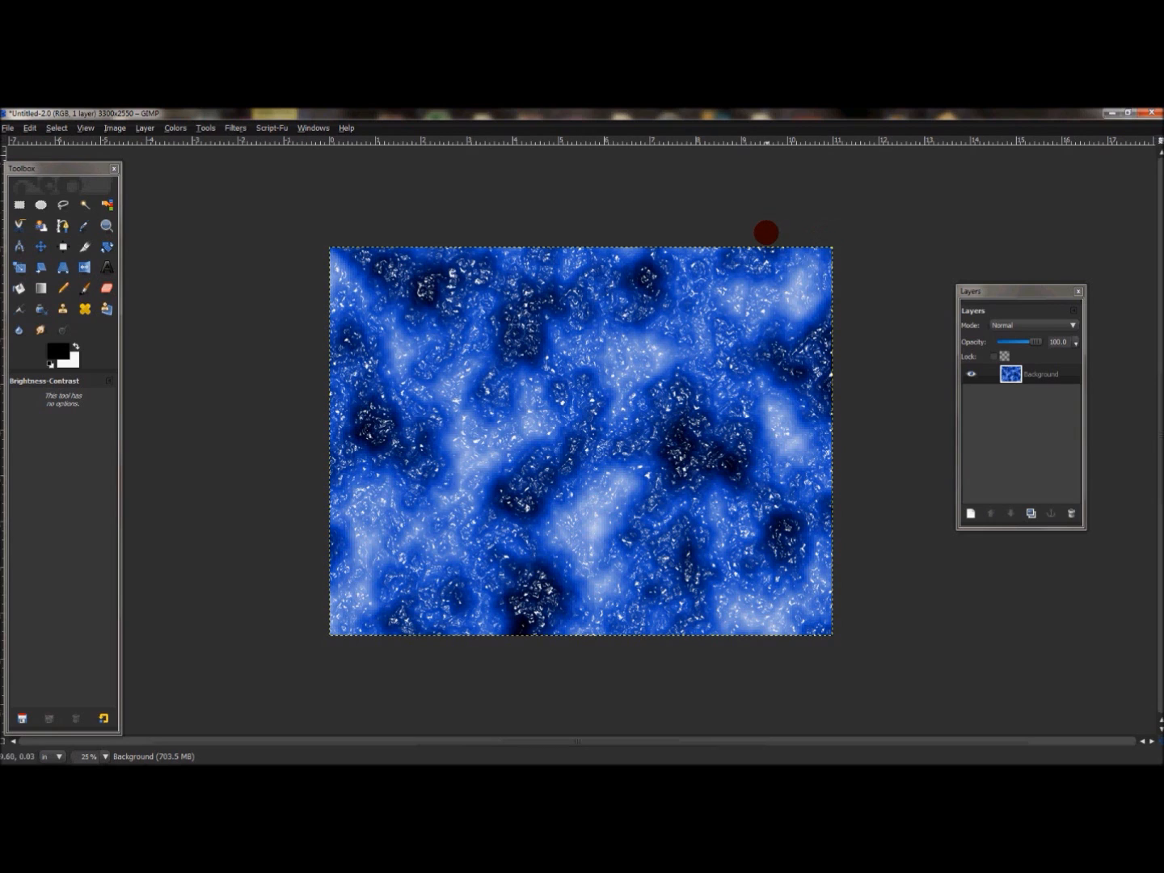